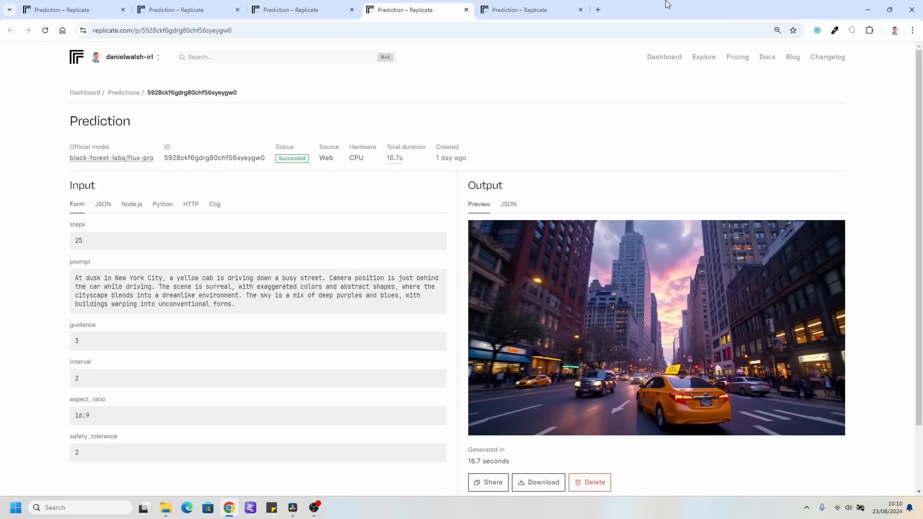
Open replicate.com in a new browser window
click(186, 10)
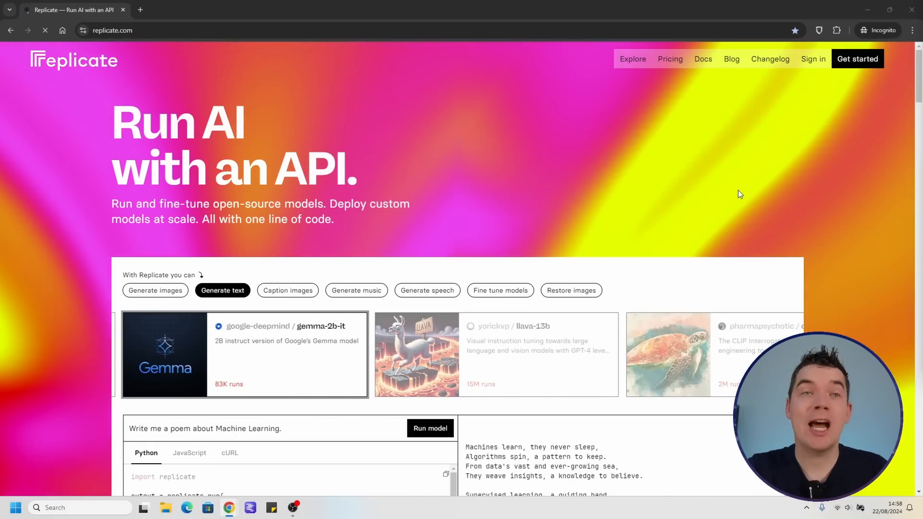
Search Replicate for 'flux' and open black-forest-labs/flux-pro, scrolling to its Playground
click(288, 290)
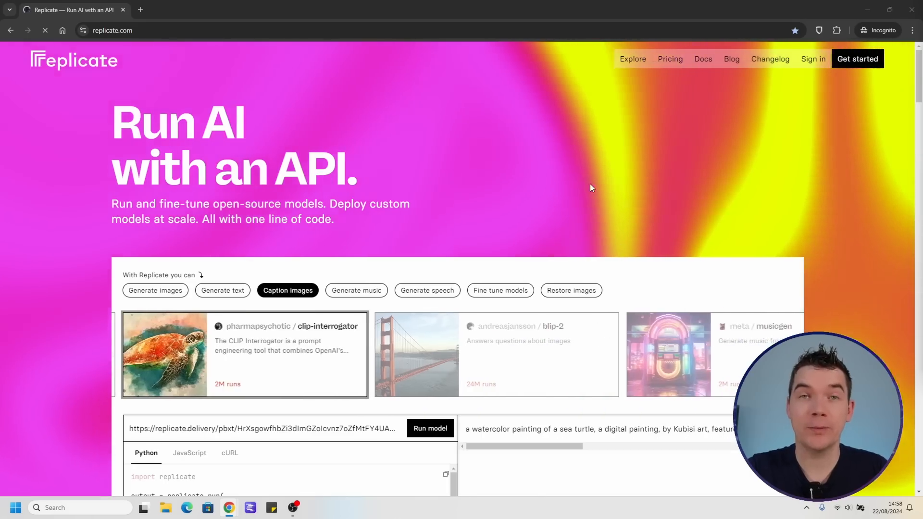
text(flux)
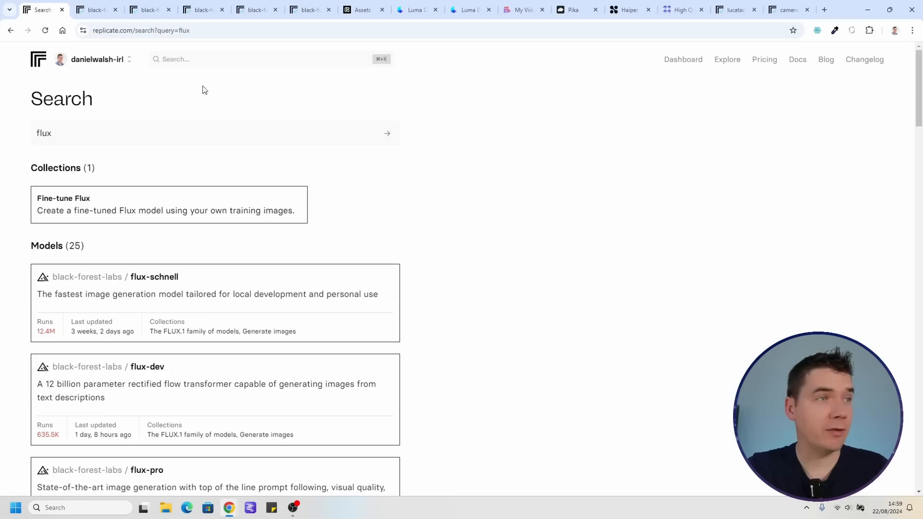
scroll(down, 3)
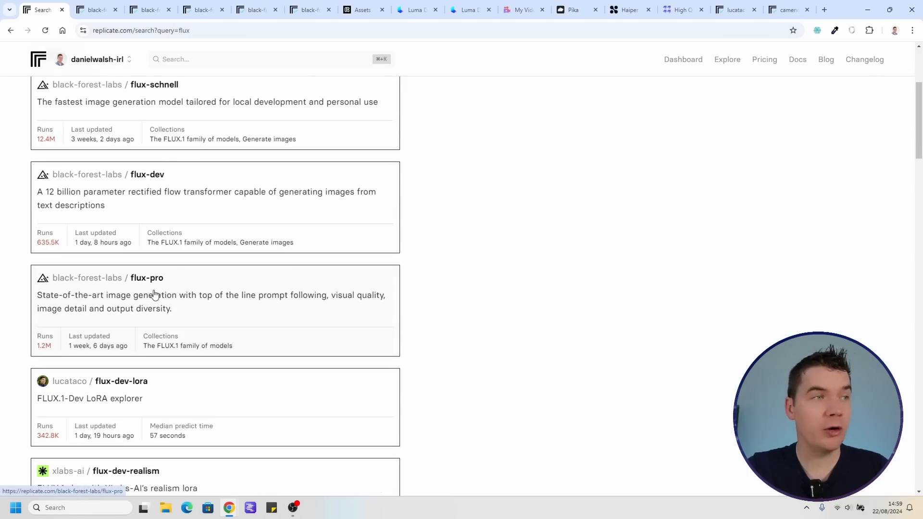
click(147, 278)
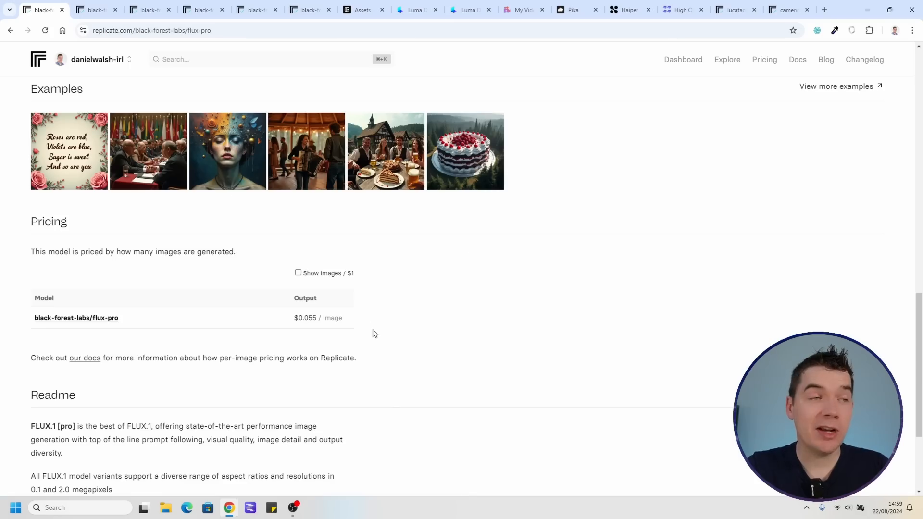
mouse_move(314, 322)
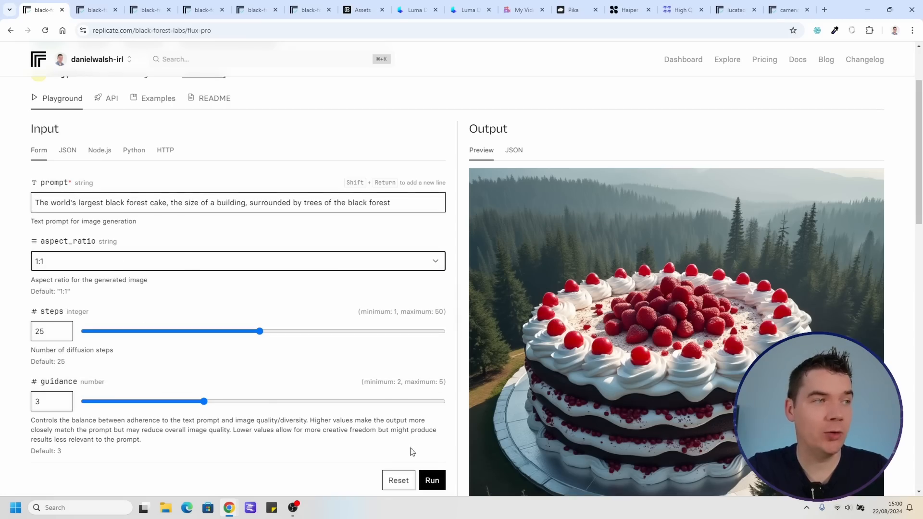
click(432, 480)
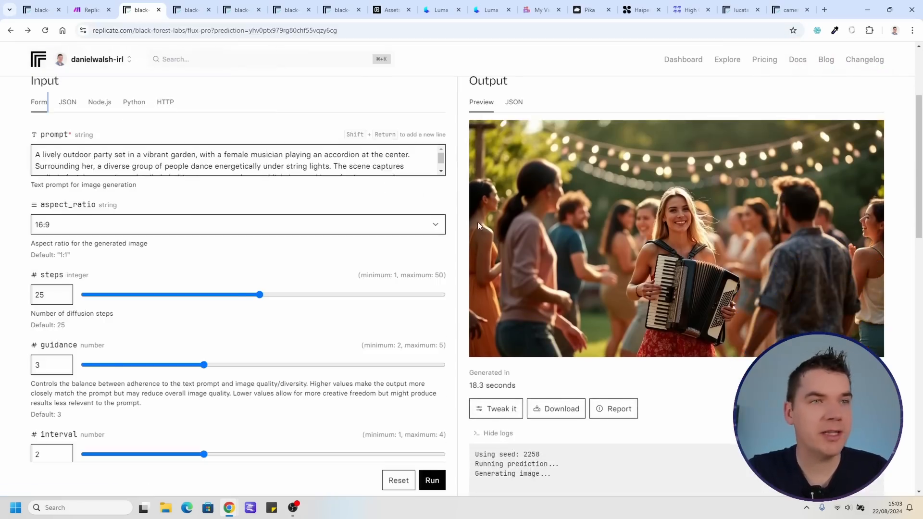
mouse_move(422, 233)
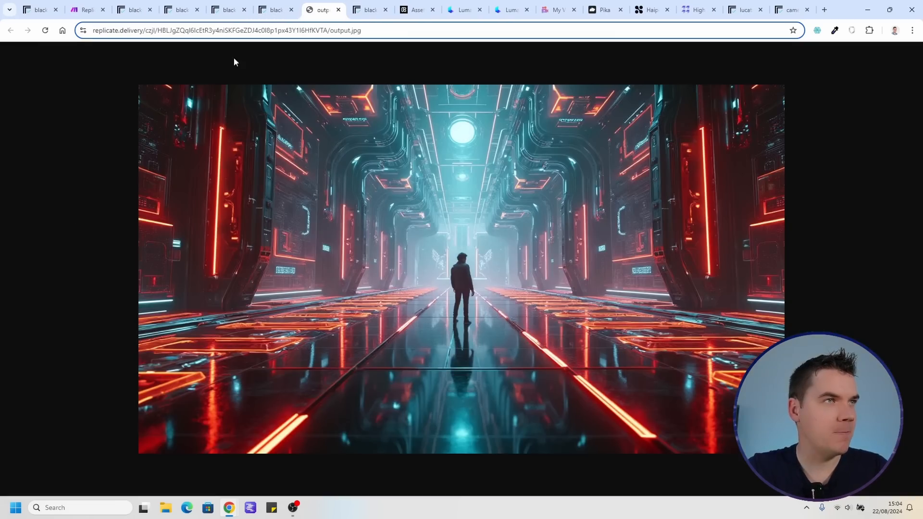
Switch to the Colossus gorilla flux-pro prediction tab
click(368, 10)
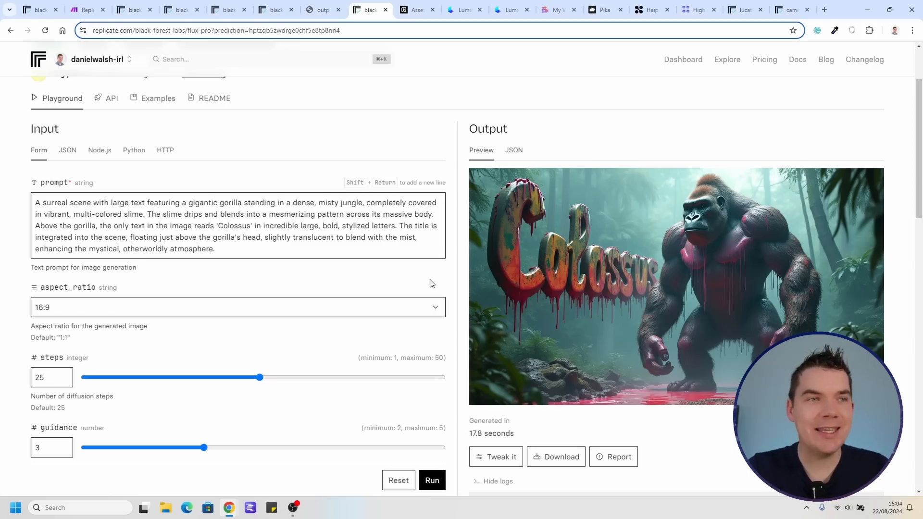
mouse_move(530, 272)
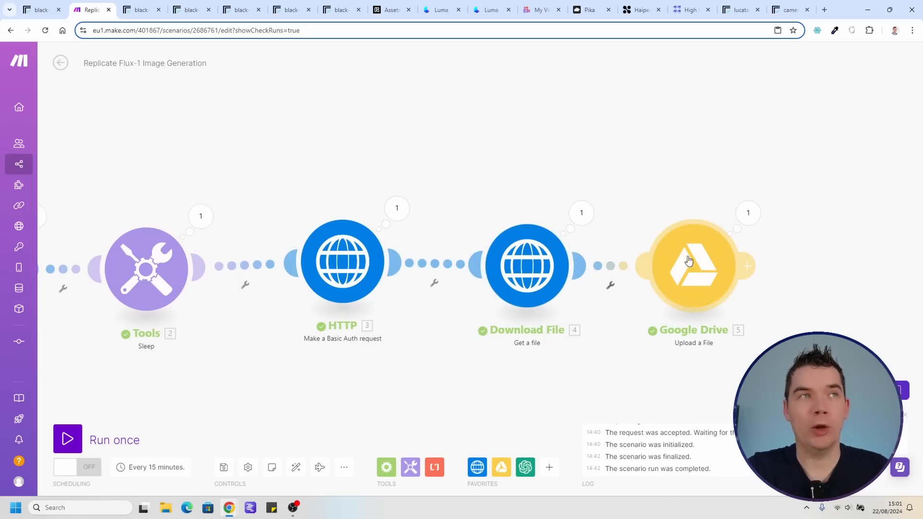
Scroll through the Make.com scenario, then return to the Colossus gorilla prediction
click(222, 10)
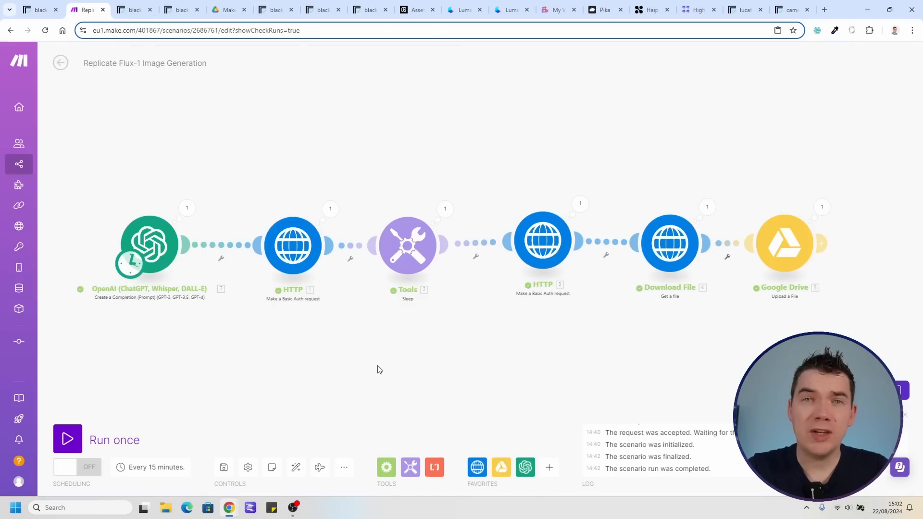
mouse_move(371, 383)
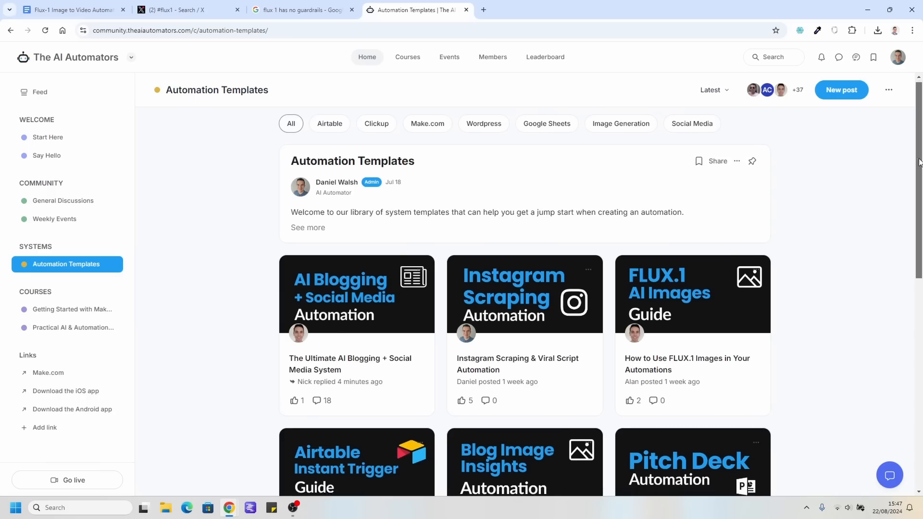
scroll(down, 3)
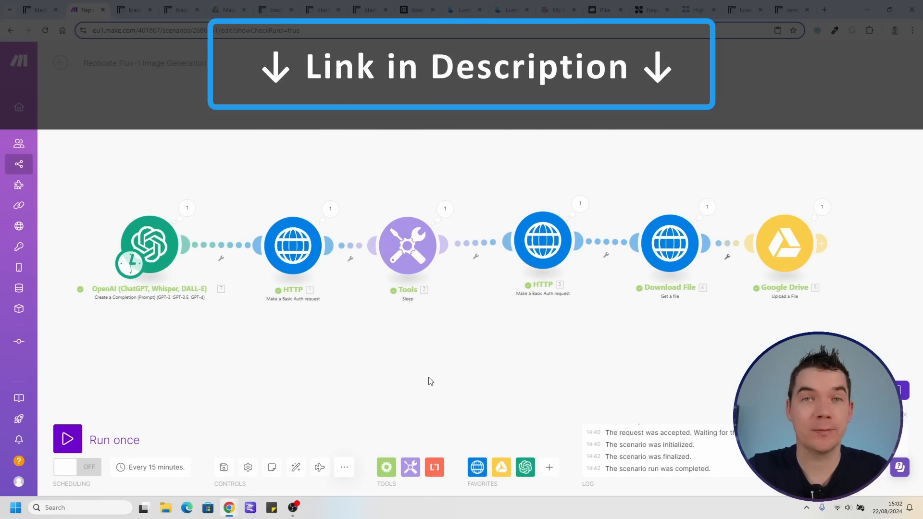
click(306, 10)
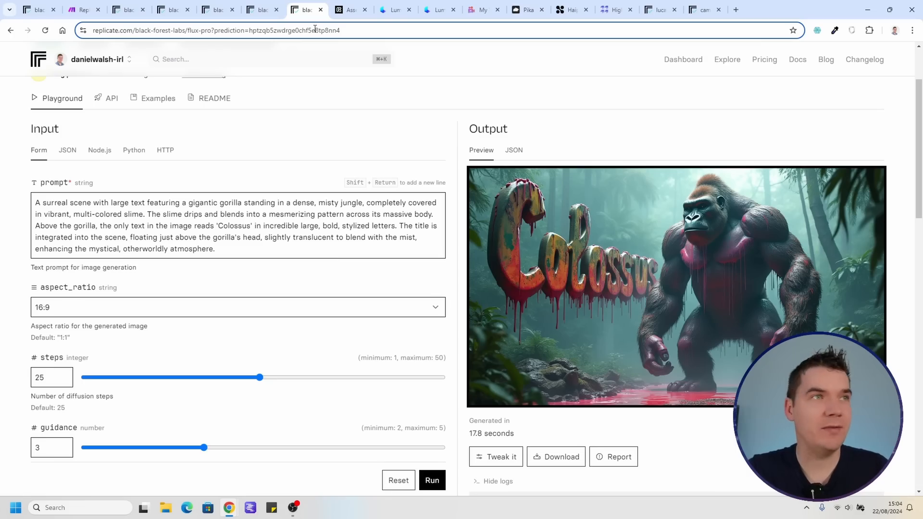
View Runway's Gen-3 Alpha Turbo gorilla generation and model list, then open Generative Video assets
click(368, 10)
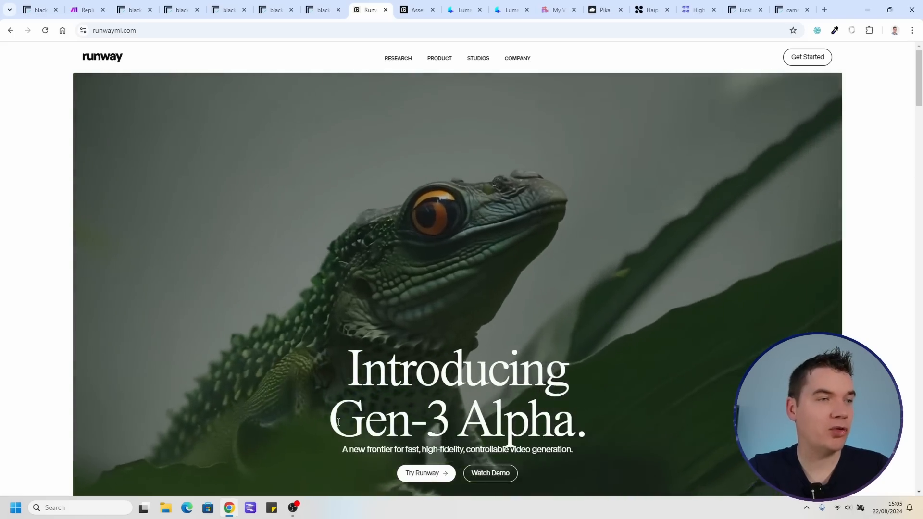
click(438, 10)
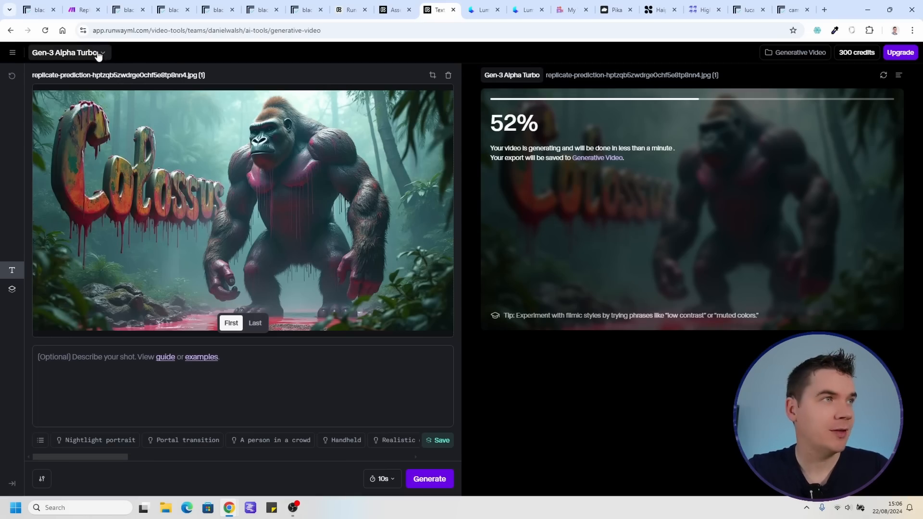
click(68, 52)
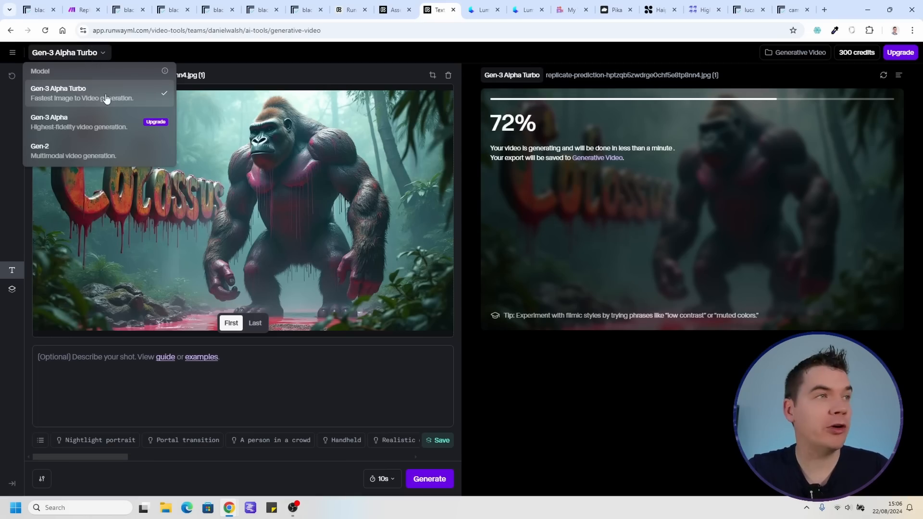
click(393, 11)
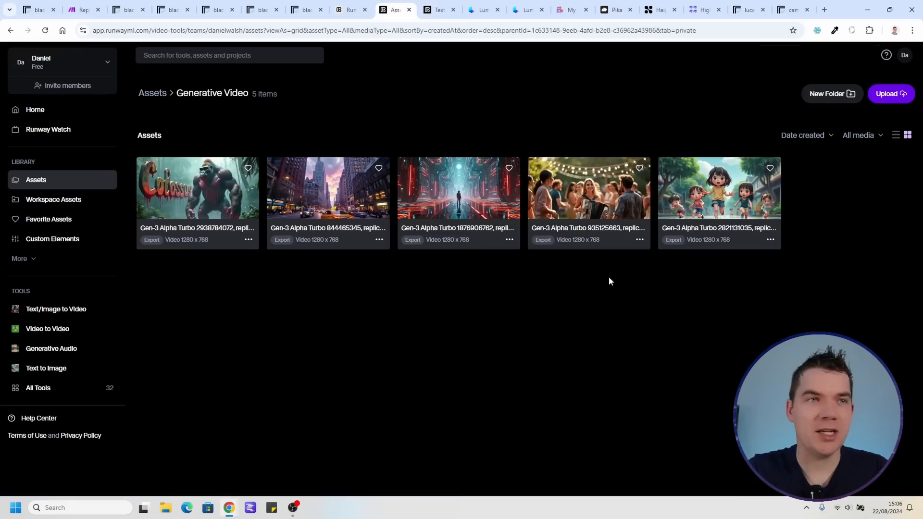
click(587, 188)
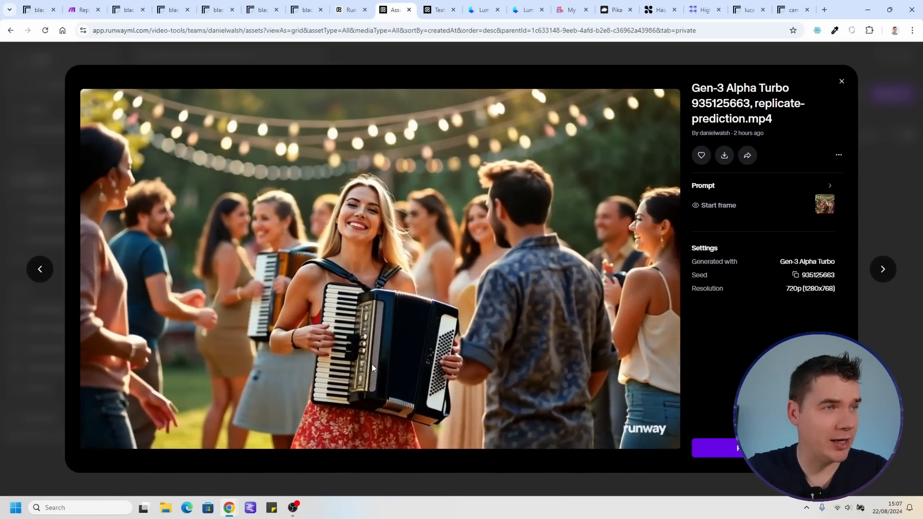
click(380, 269)
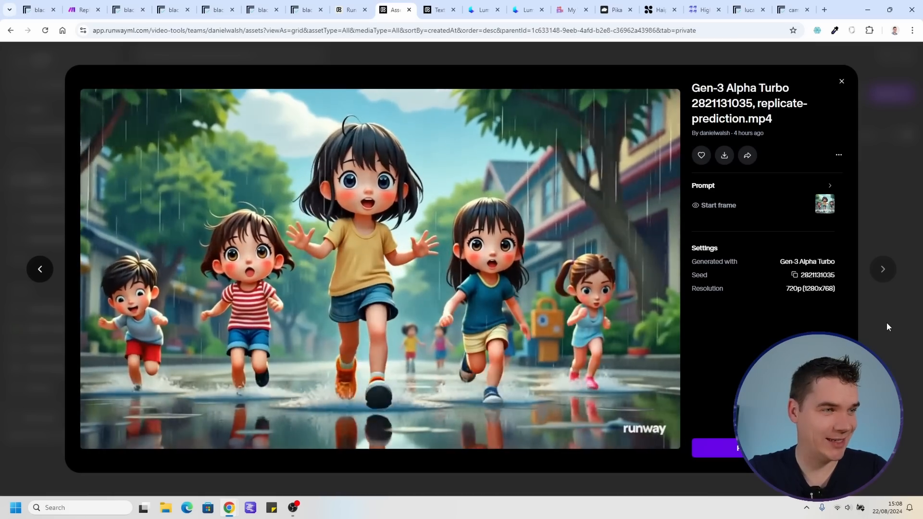
click(380, 268)
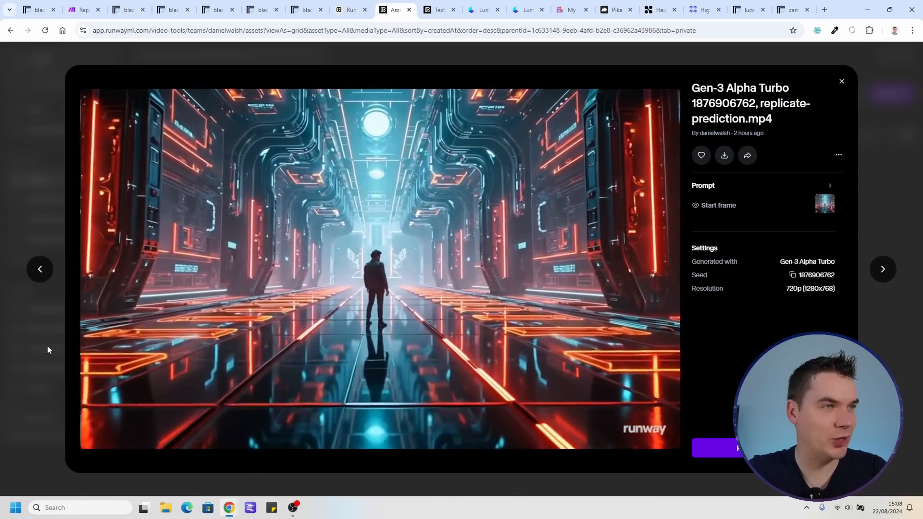
click(883, 269)
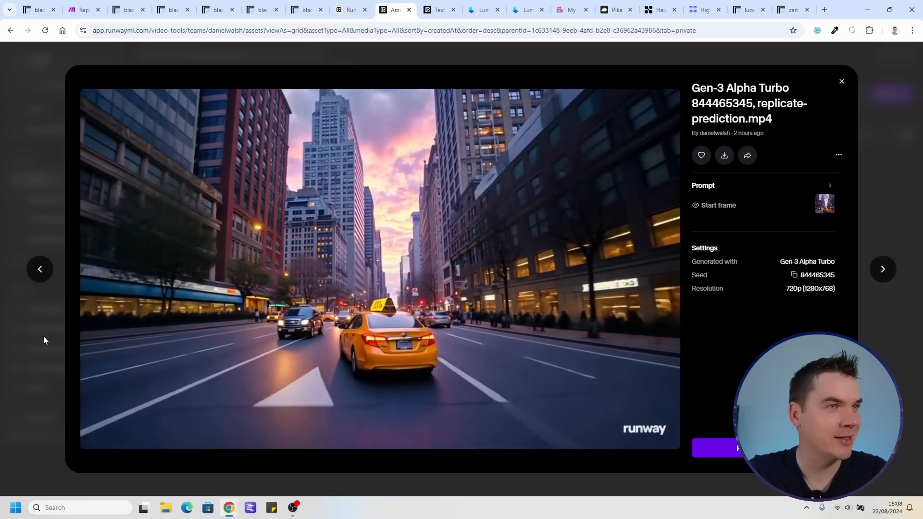
mouse_move(870, 328)
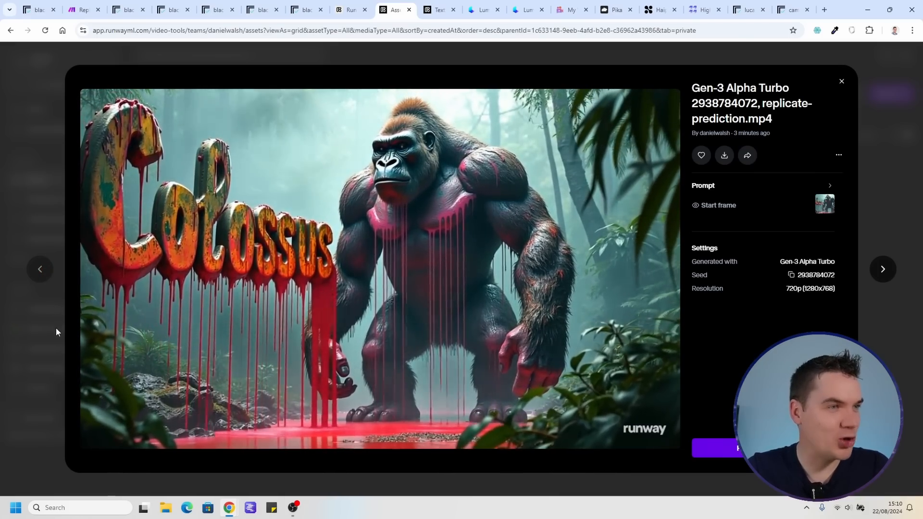
click(379, 268)
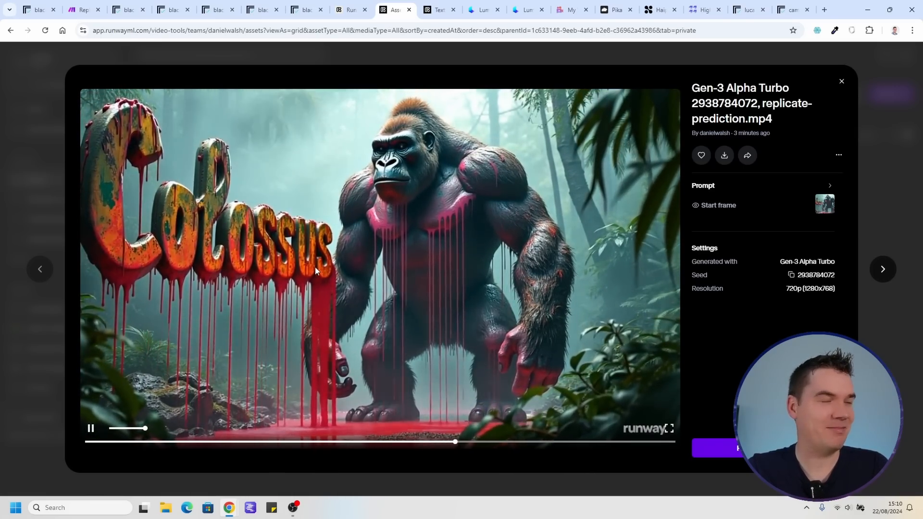
click(841, 81)
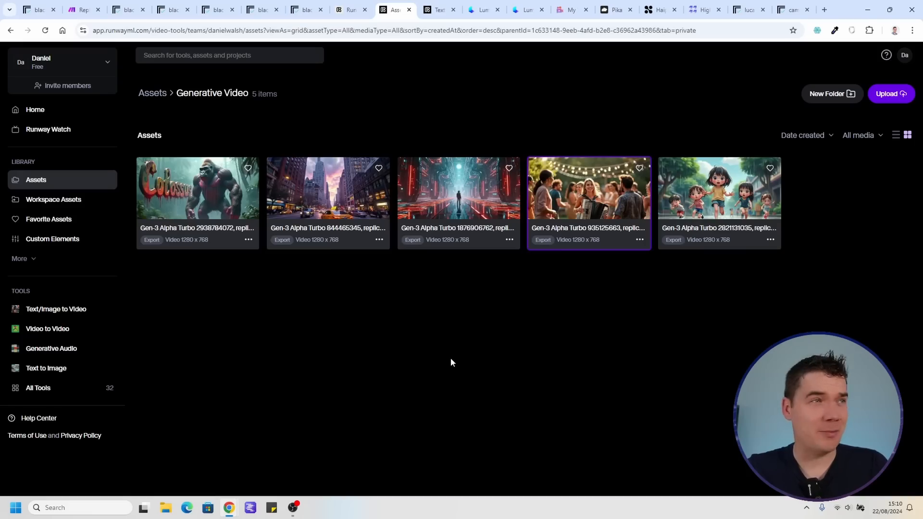
mouse_move(447, 360)
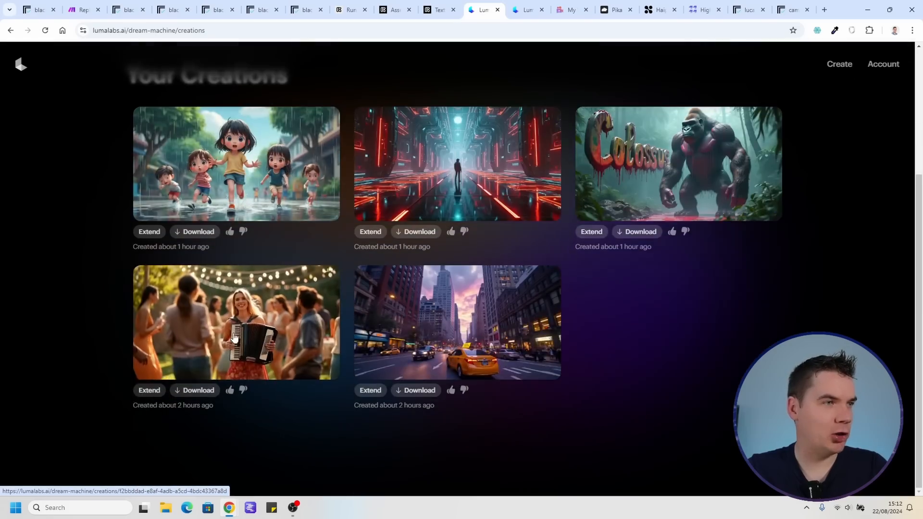
Watch the accordion party creation, then open the Colossus gorilla creation
click(236, 322)
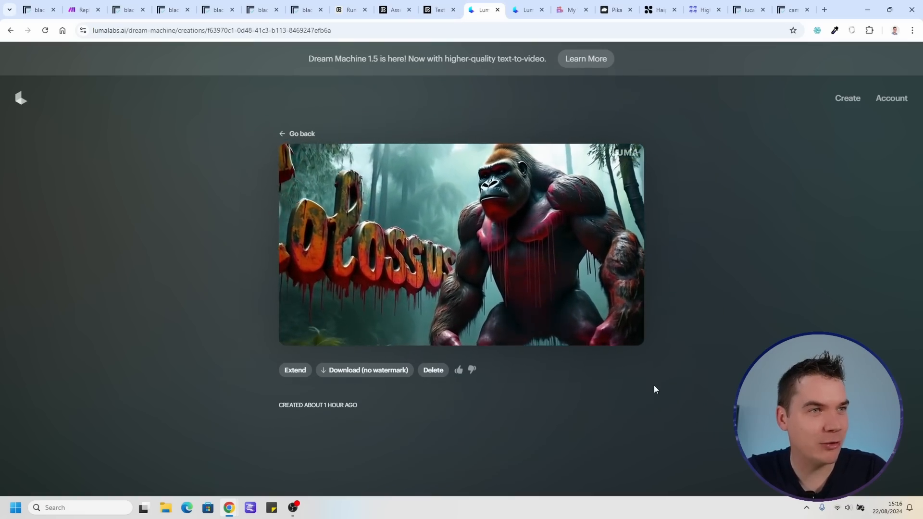
click(296, 133)
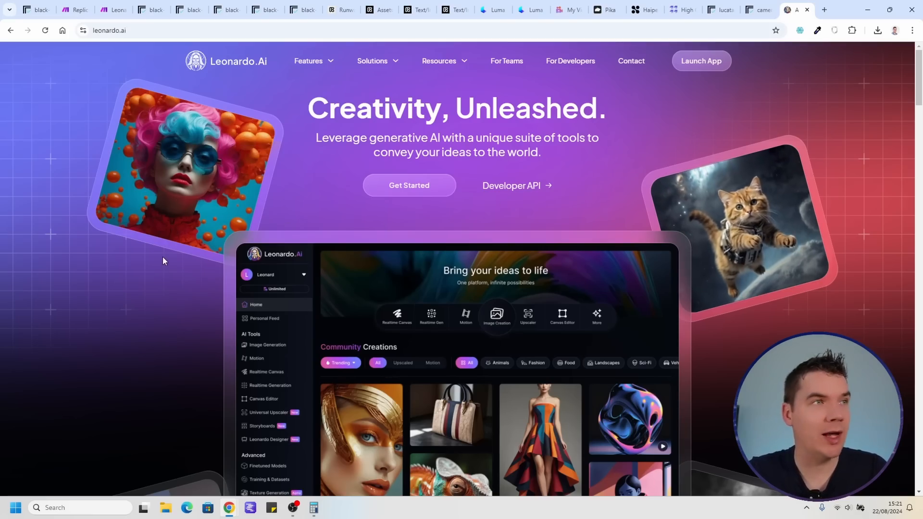
mouse_move(160, 259)
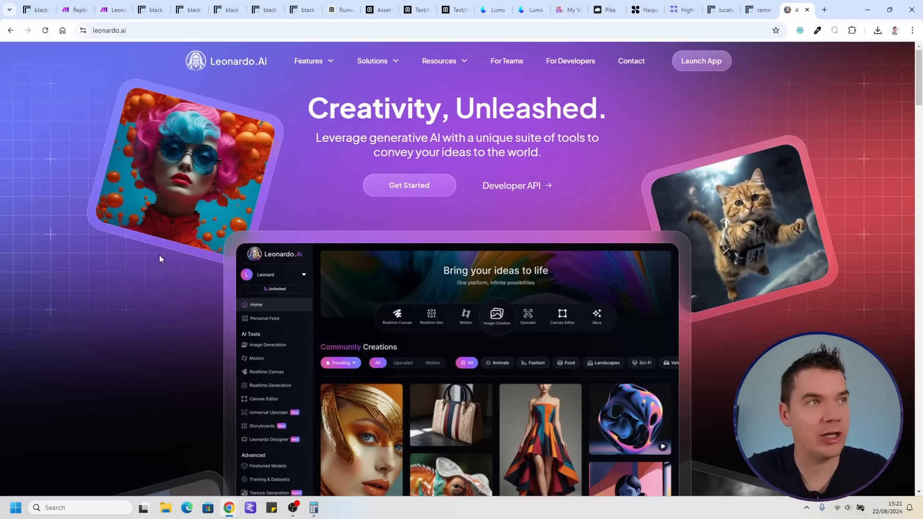
Launch the Leonardo app, open the Motion tool, and close it without generating
click(699, 60)
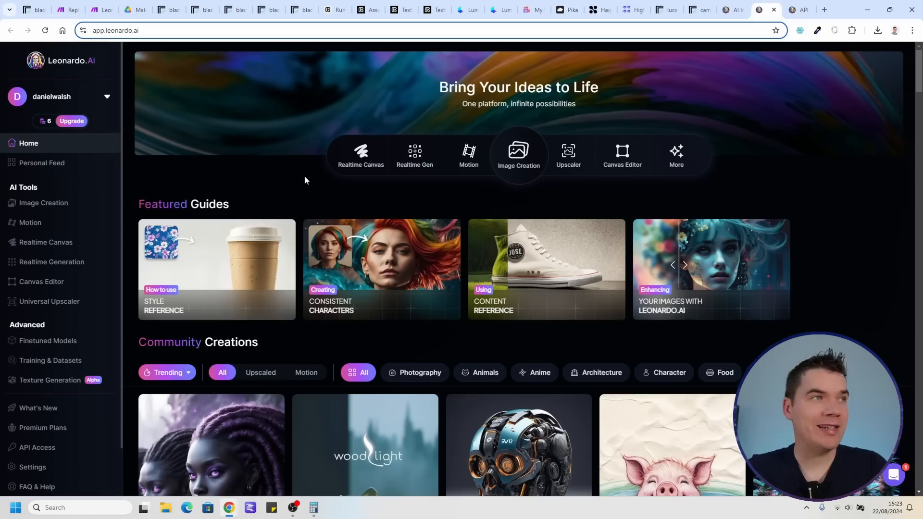
click(469, 155)
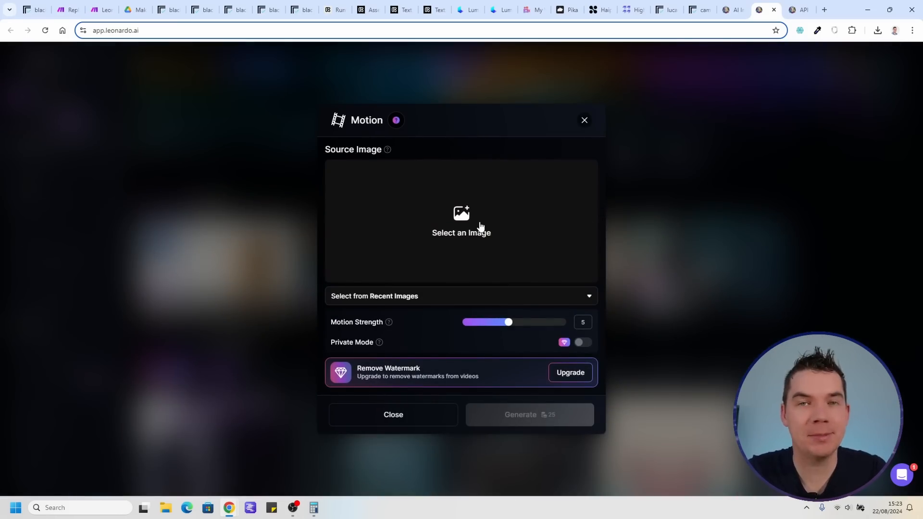
mouse_move(637, 195)
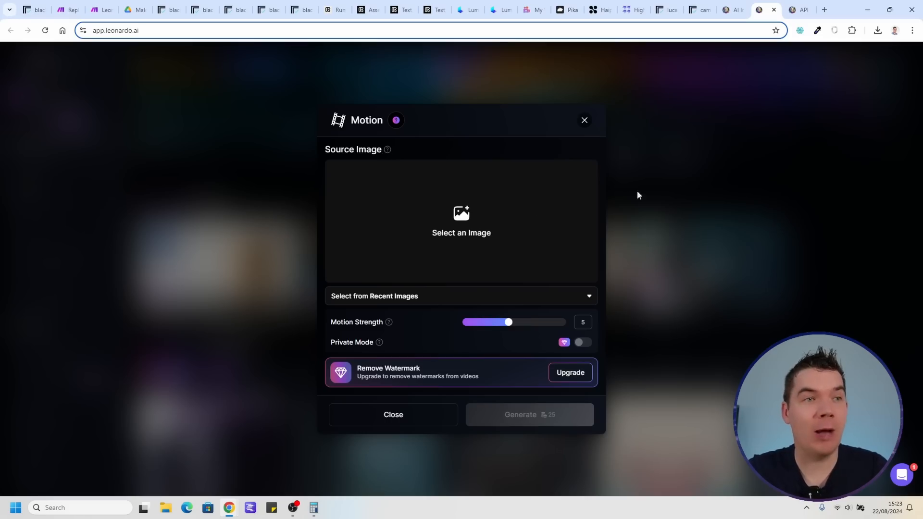
click(583, 120)
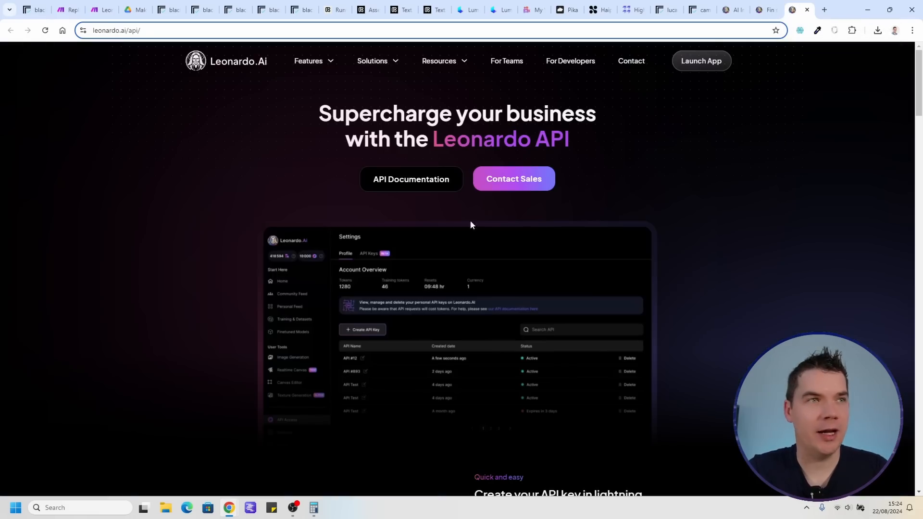
mouse_move(242, 180)
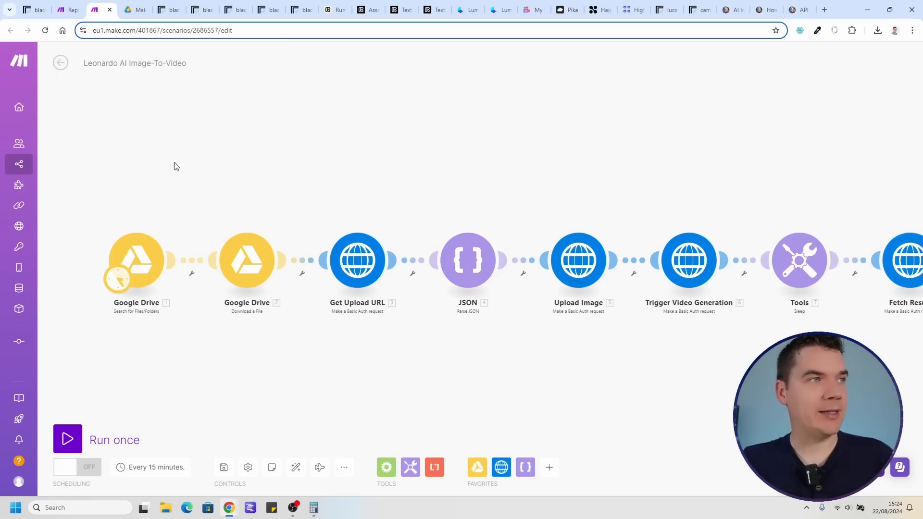
Switch to the Google Drive Image-To-Video Testing > Leonardo folder tab
click(102, 10)
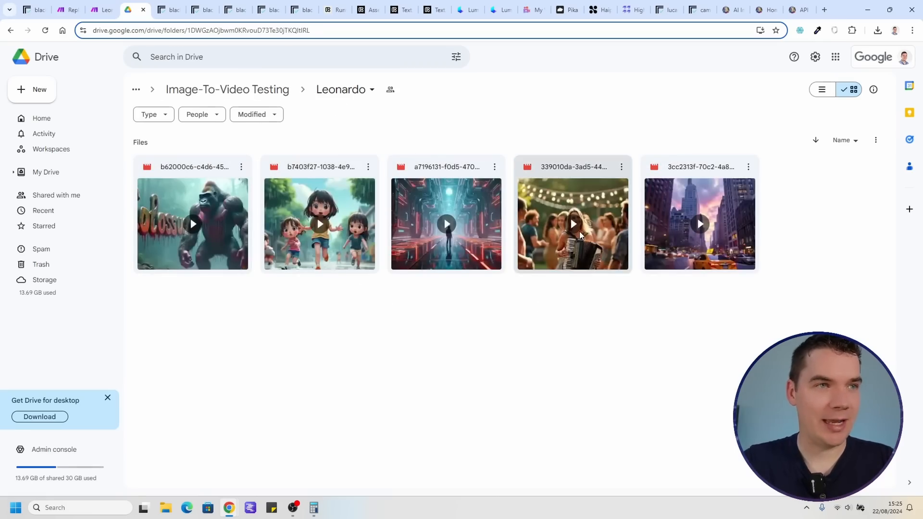
Preview the accordion party, city taxi and neon corridor Leonardo videos in Drive
double_click(571, 224)
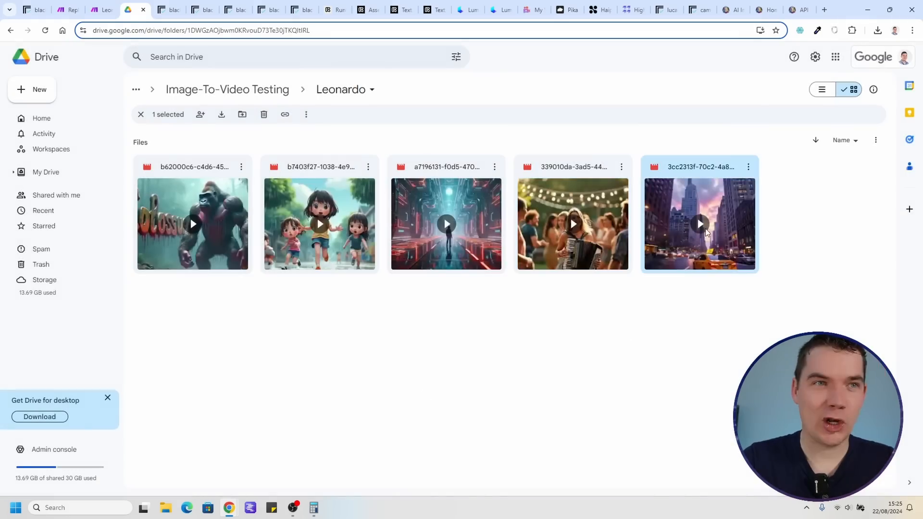
double_click(698, 224)
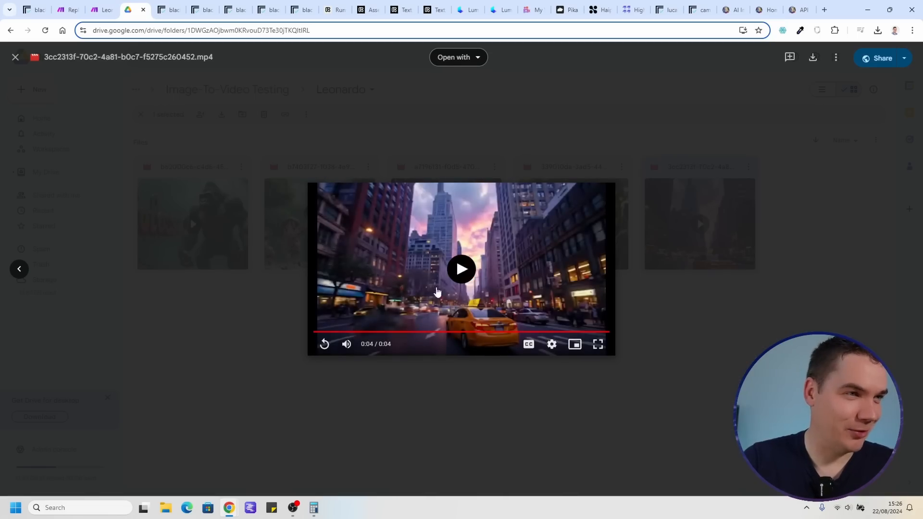
click(461, 269)
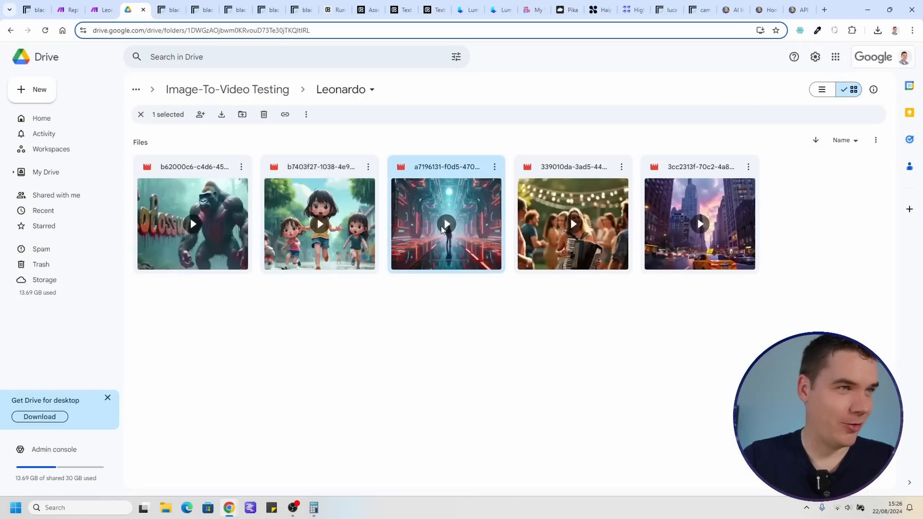
double_click(445, 224)
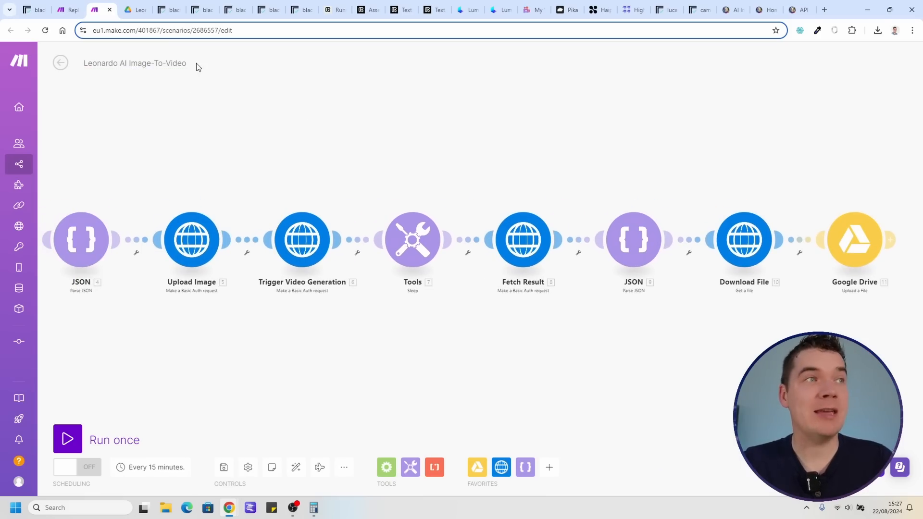
mouse_move(241, 161)
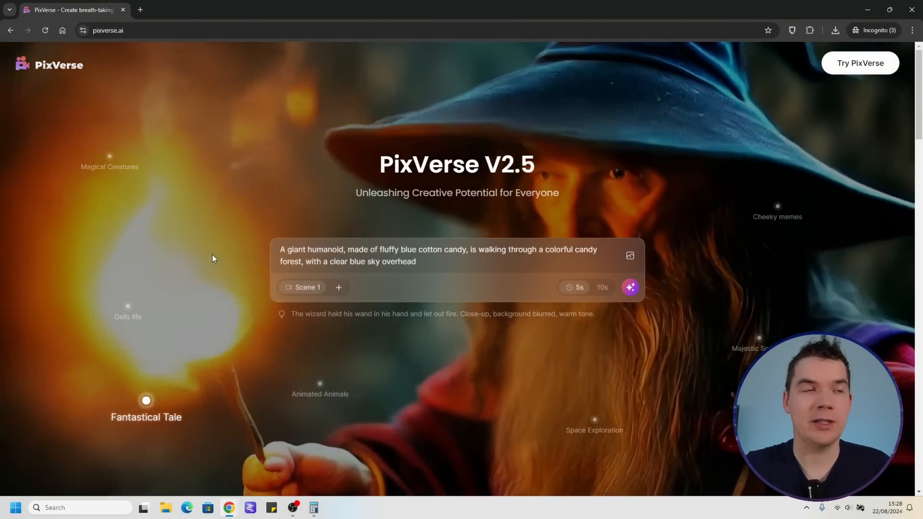
Watch the accordion party and city taxi videos, then return to the gallery
scroll(down, 3)
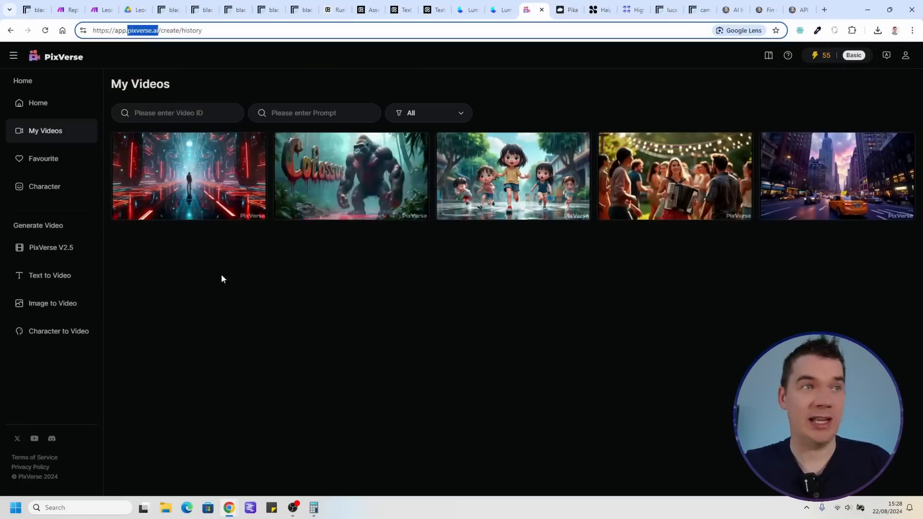
click(674, 176)
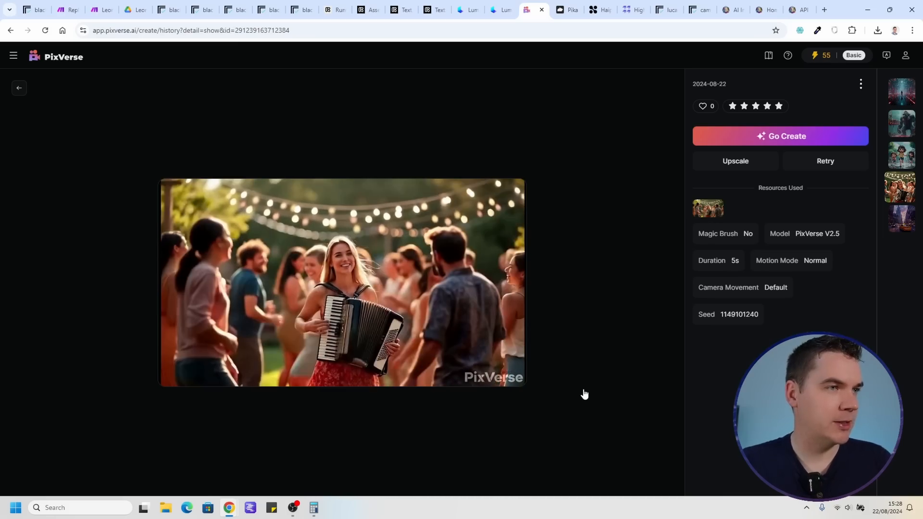
click(342, 283)
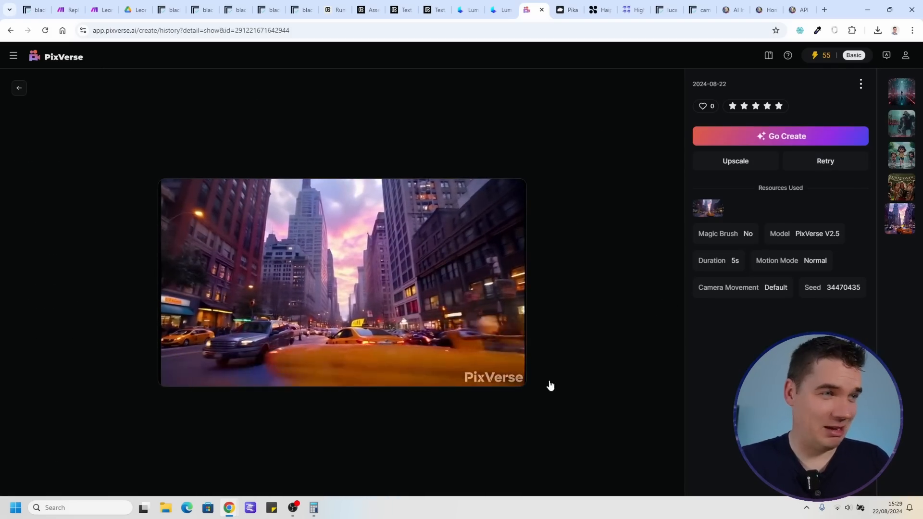
click(342, 282)
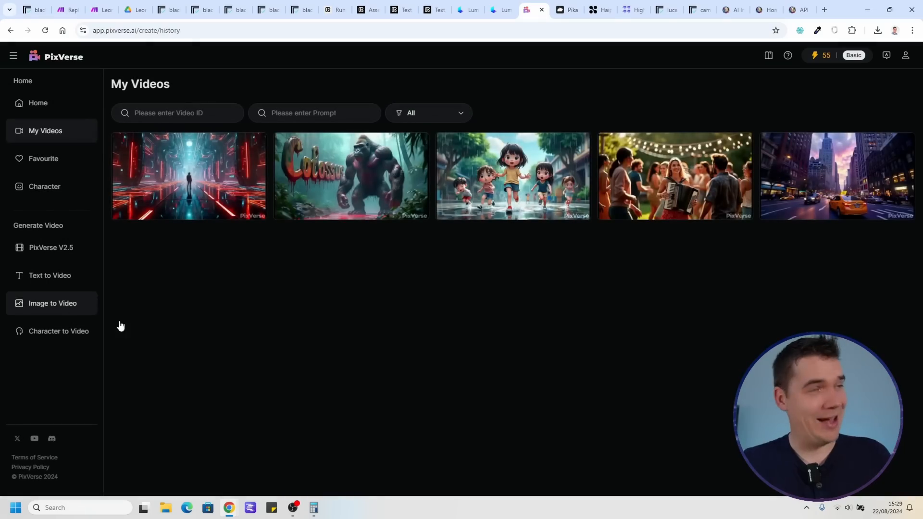
mouse_move(634, 329)
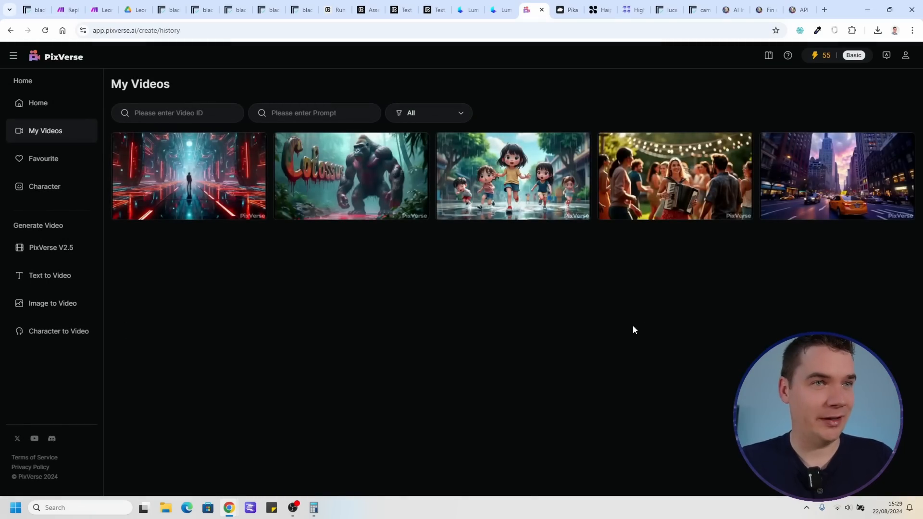
Watch PixVerse's running children, neon corridor and Colossus gorilla clips, then return to My Videos
click(512, 176)
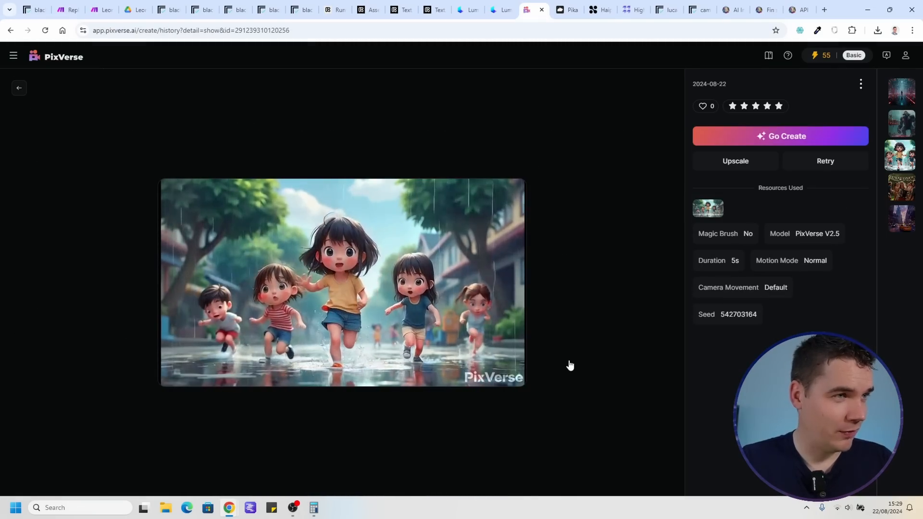
click(342, 281)
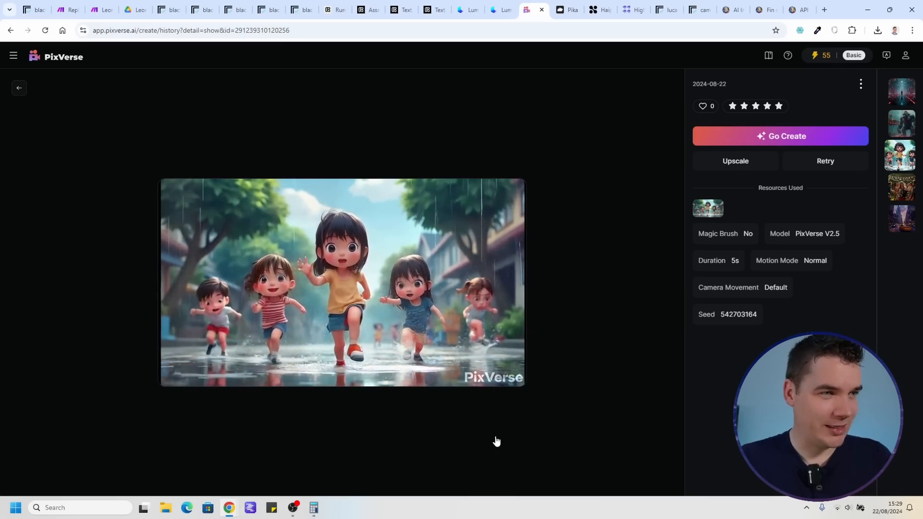
click(900, 92)
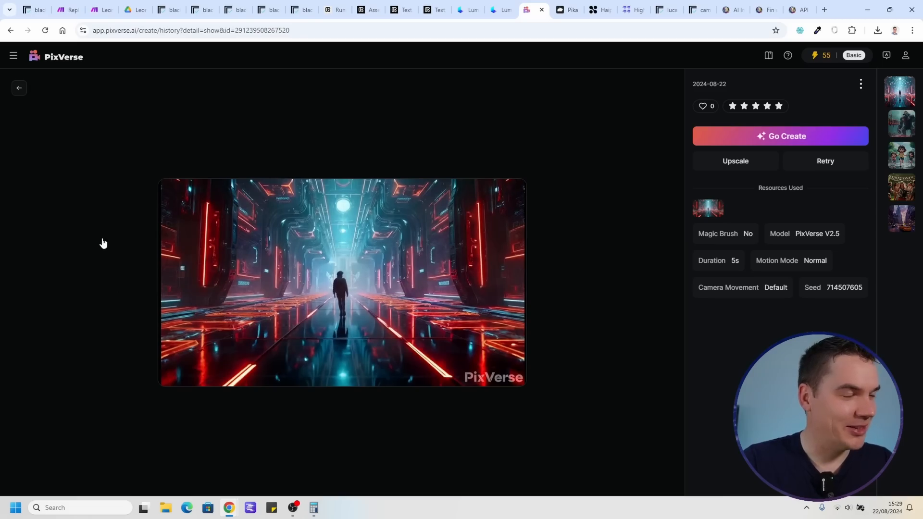
click(899, 124)
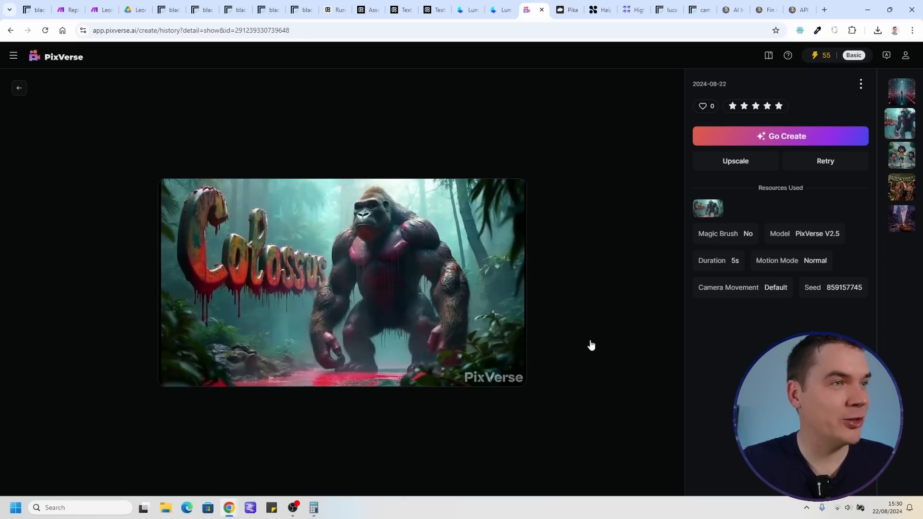
click(18, 88)
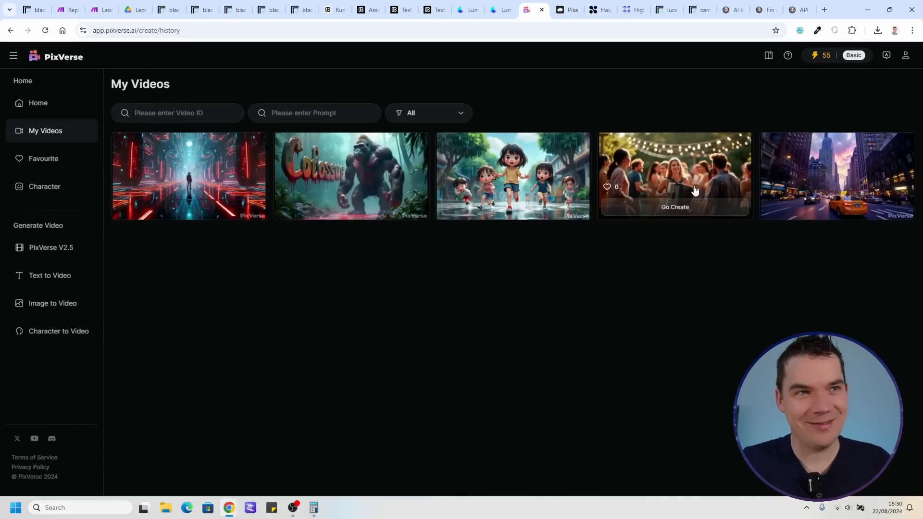
mouse_move(603, 318)
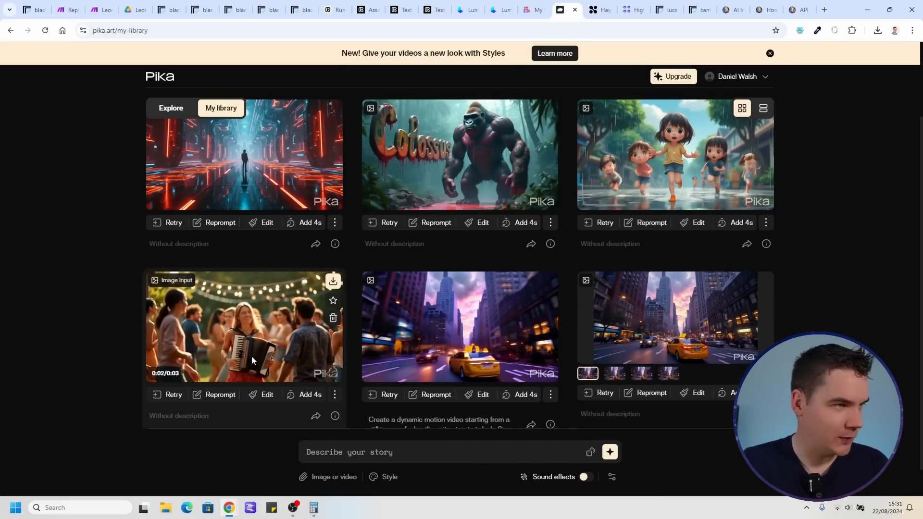
Preview the accordion party clip and both taxi street clips in Pika's library
click(244, 326)
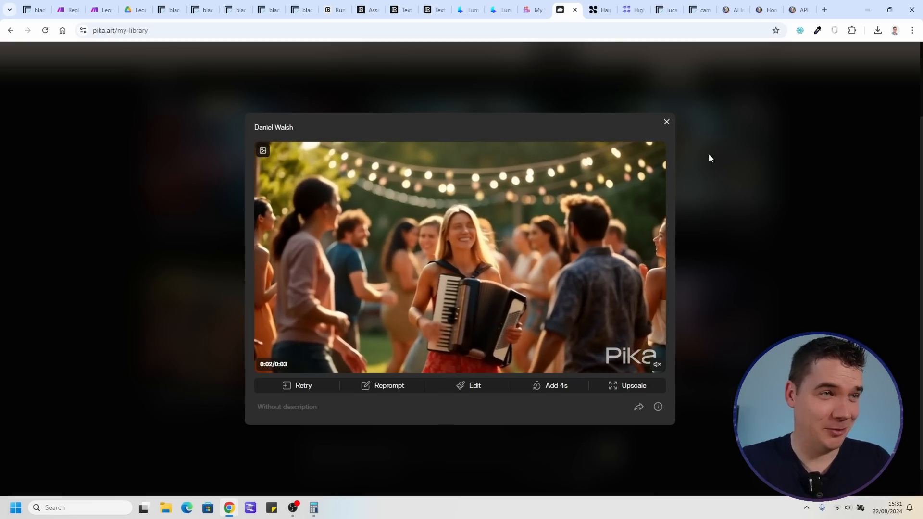
click(666, 122)
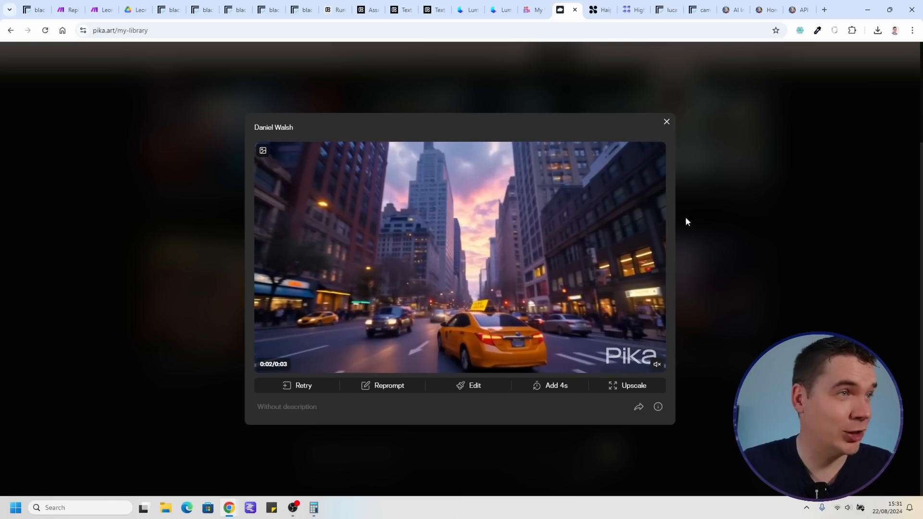
click(666, 121)
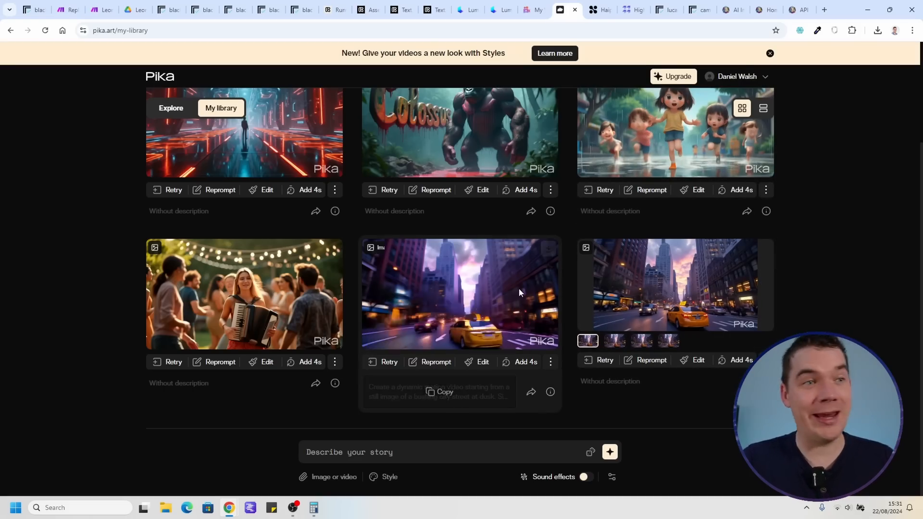
click(460, 293)
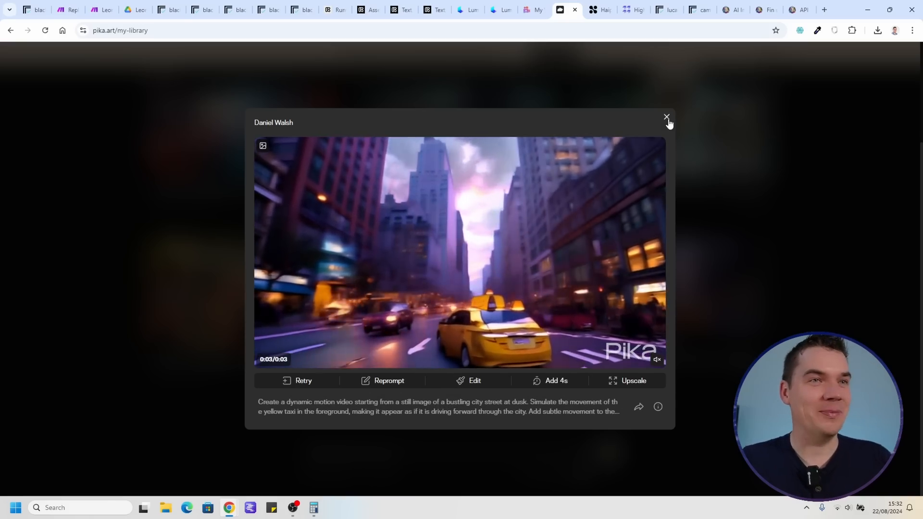
click(666, 117)
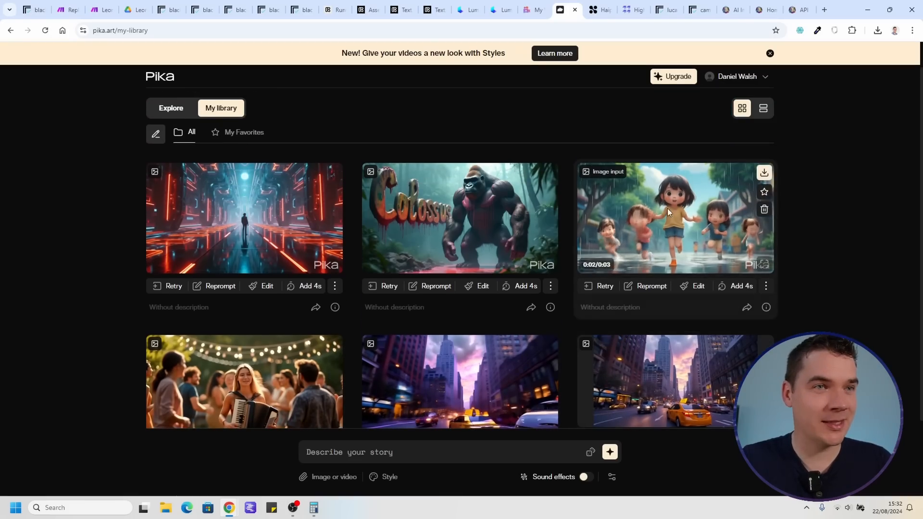
Preview the running children, neon corridor and Colossus gorilla clips in Pika
click(668, 217)
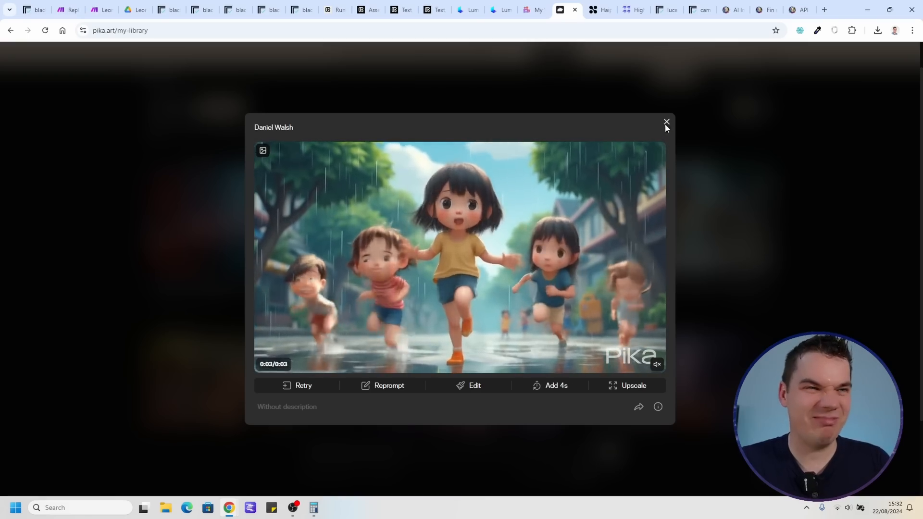
click(665, 121)
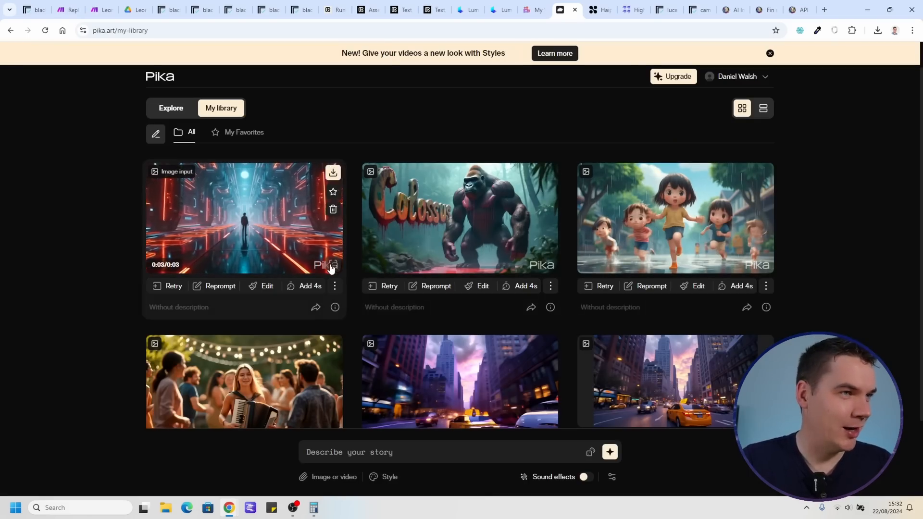
click(244, 218)
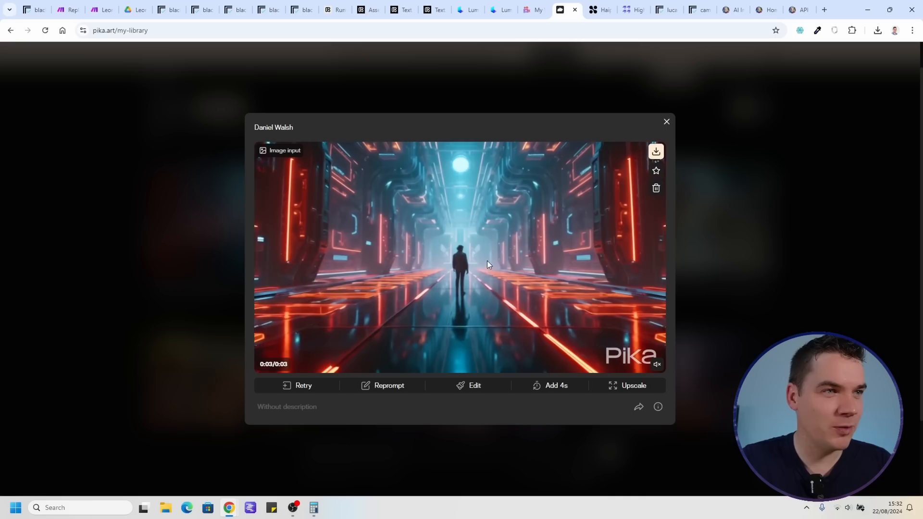
click(666, 121)
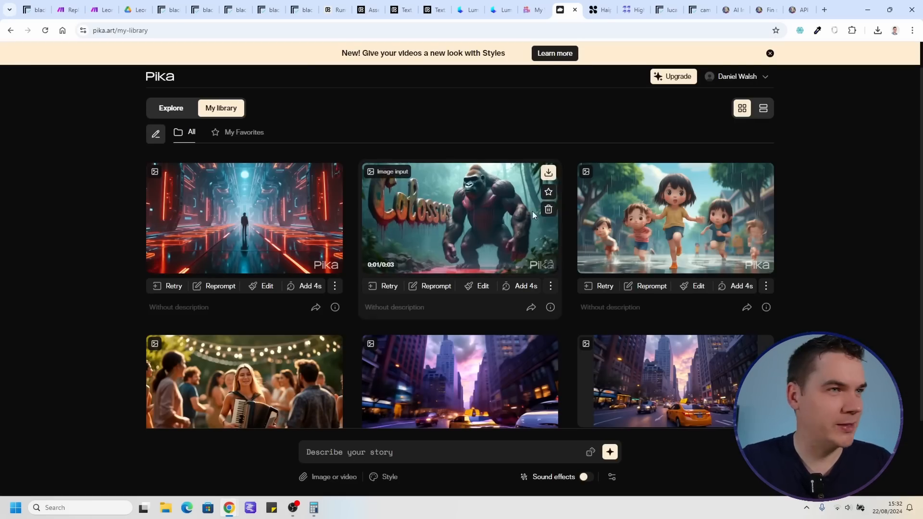
click(459, 218)
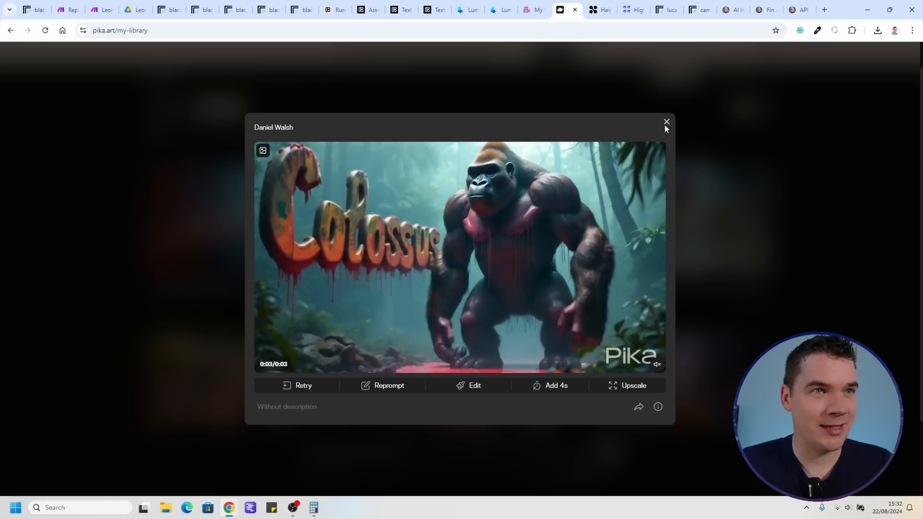
click(666, 121)
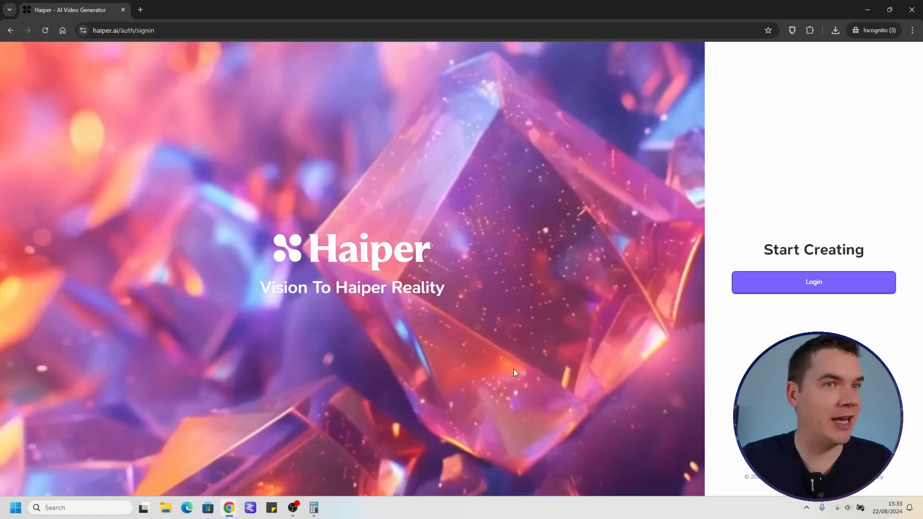
Sign in to Haiper and play the running children creation full screen
click(813, 282)
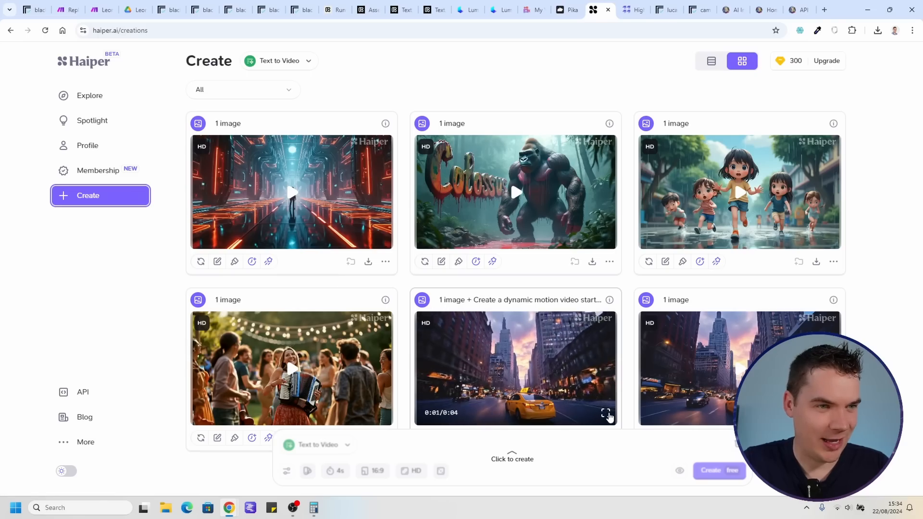
click(606, 412)
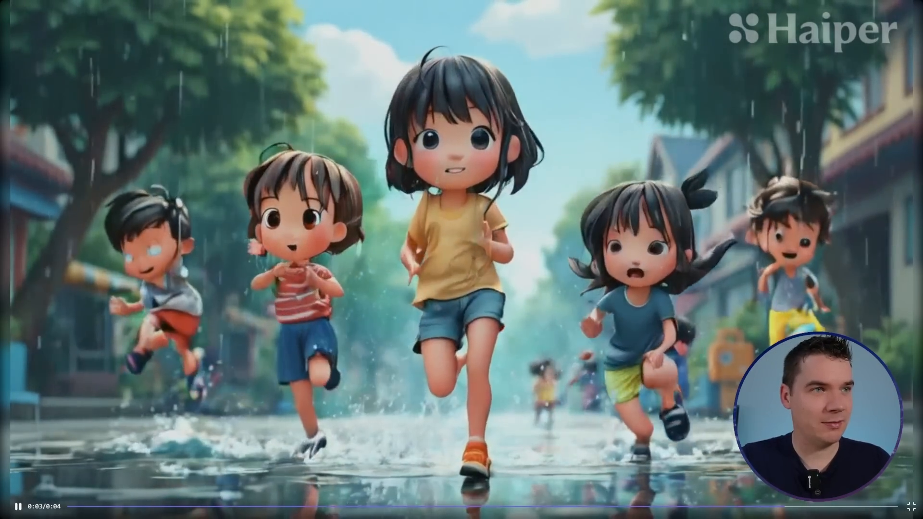
click(899, 506)
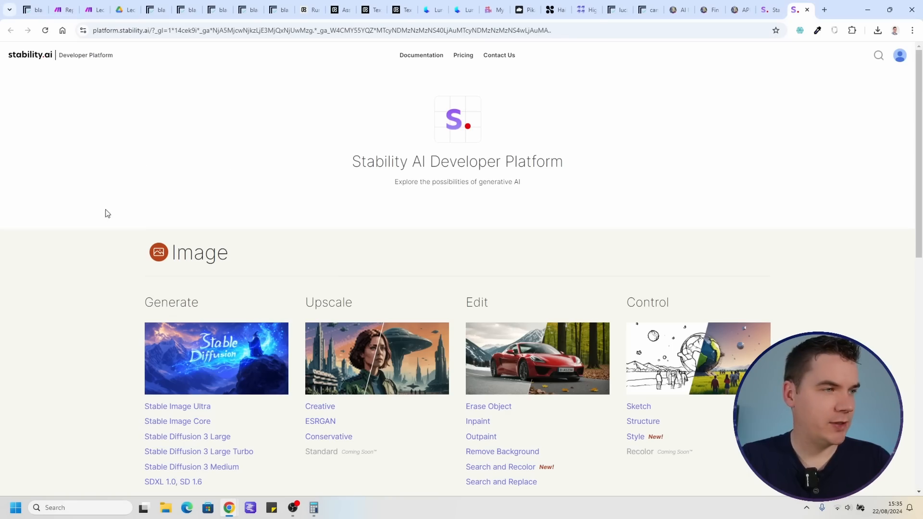
mouse_move(206, 206)
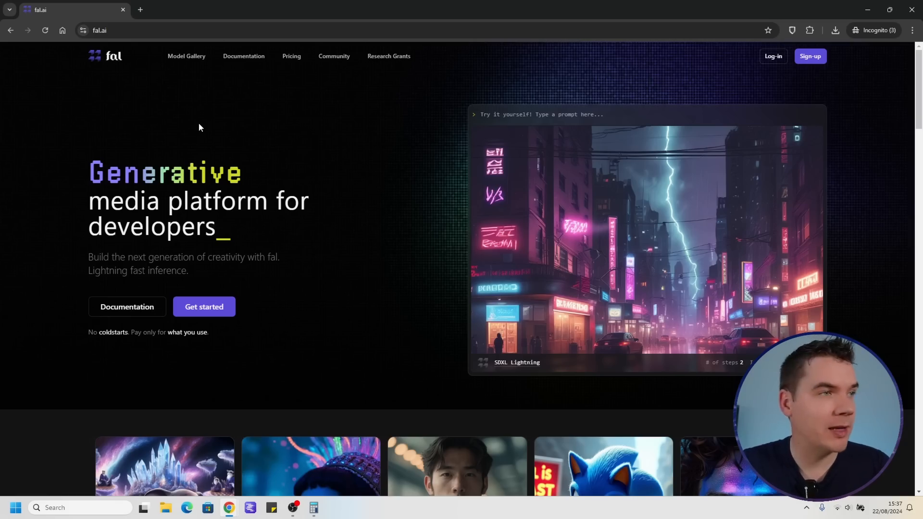
Find the Stable Video Diffusion model in fal.ai's gallery and use the signed-in tab
click(186, 56)
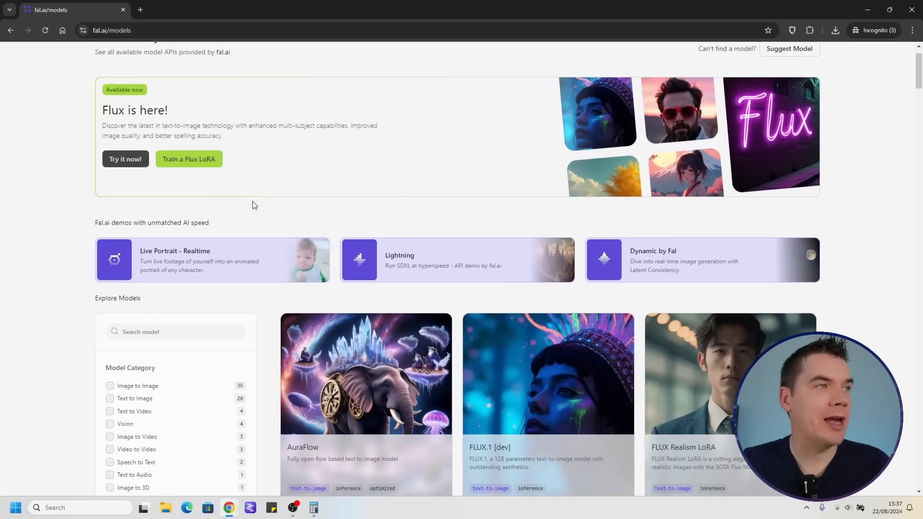
mouse_move(429, 406)
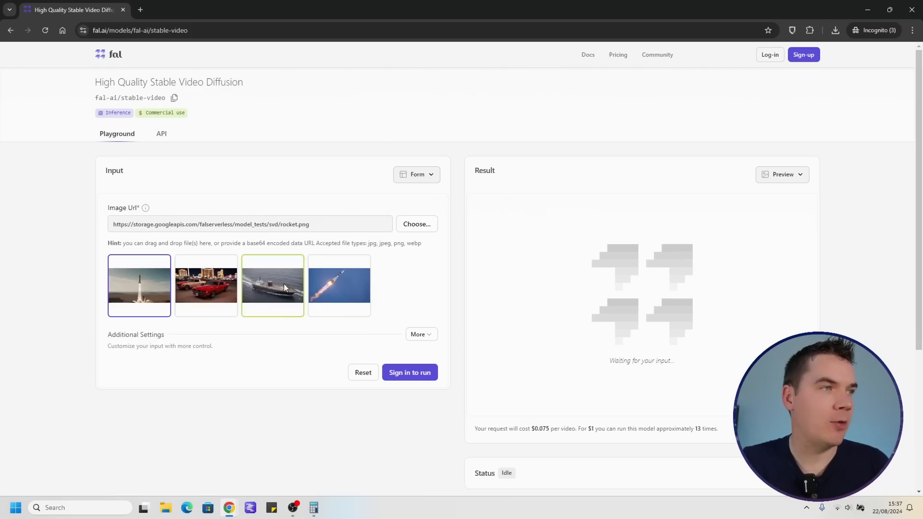
click(339, 285)
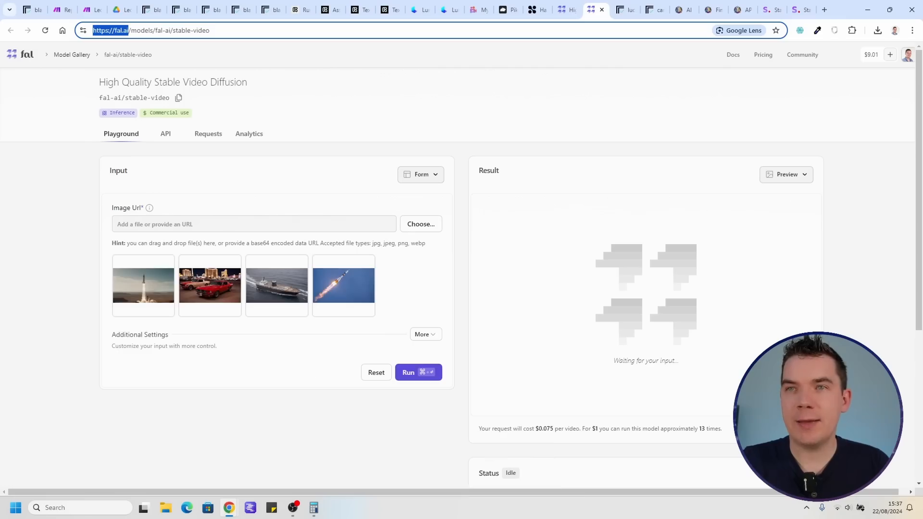
click(117, 10)
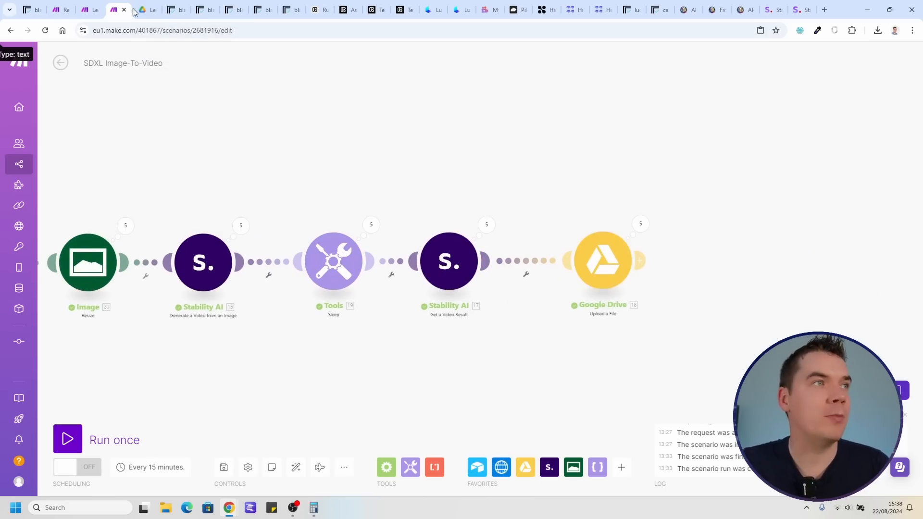
Switch to the Make tab showing the SDXL Image-To-Video scenario
click(144, 10)
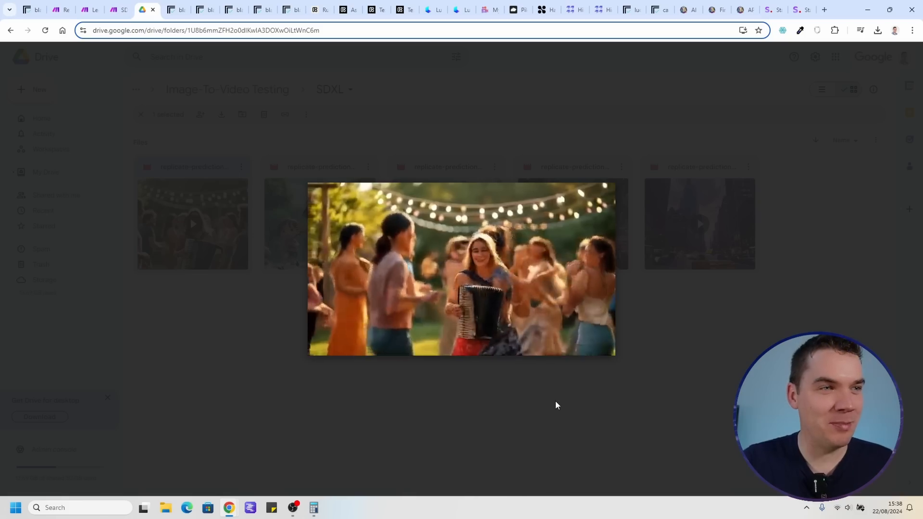
Close the accordion party video preview in the Drive SDXL folder
click(461, 269)
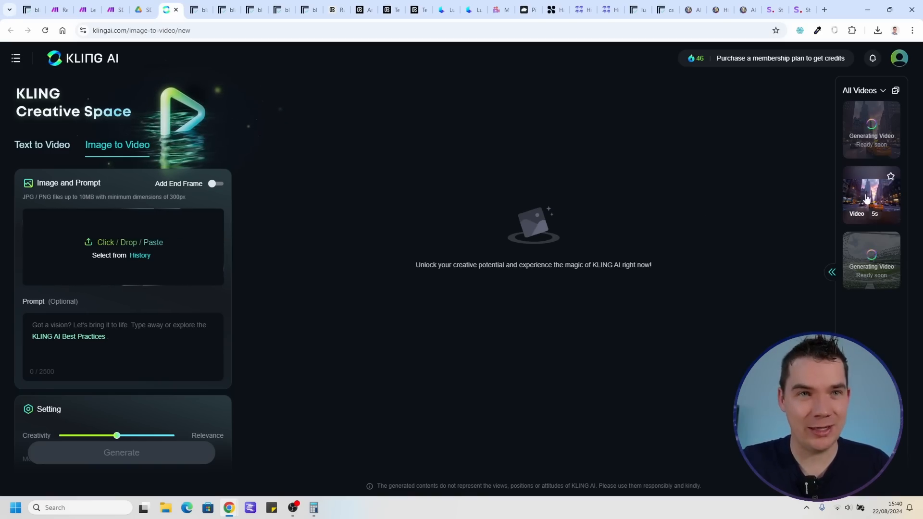
Open the finished 5-second city video in Kling's All Videos panel
click(871, 194)
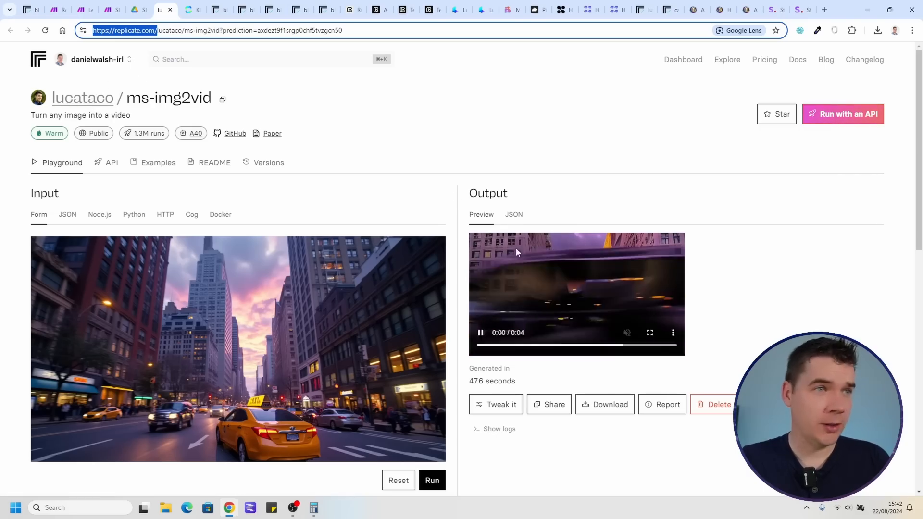
Scroll the ms-img2vid and dynami-crafter predictions to compare taxi street input and output
scroll(down, 3)
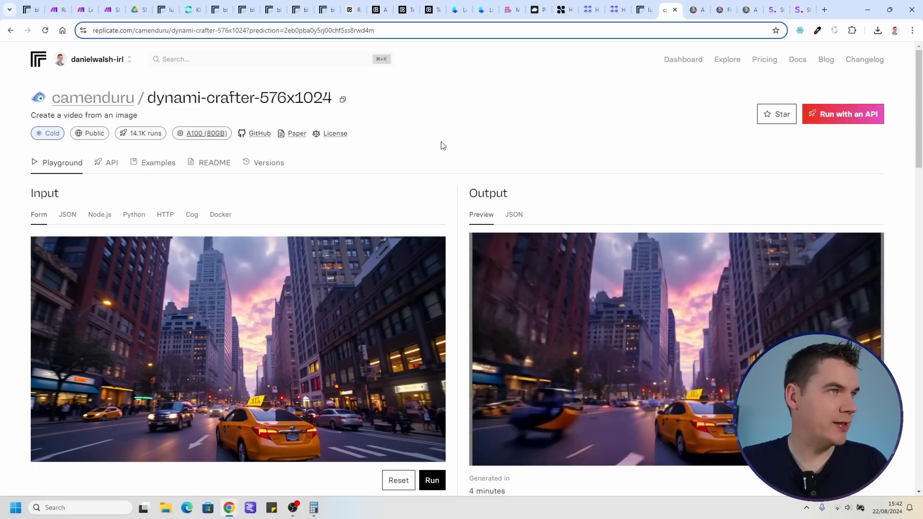
scroll(down, 3)
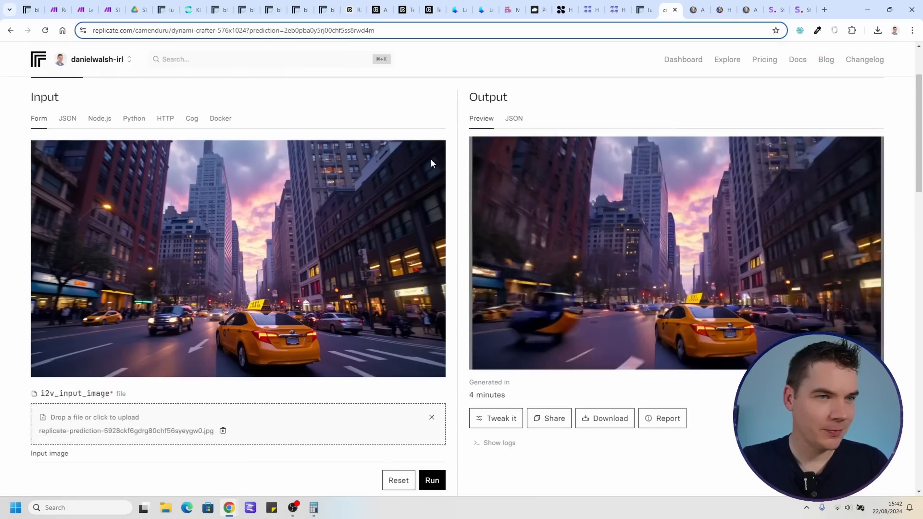